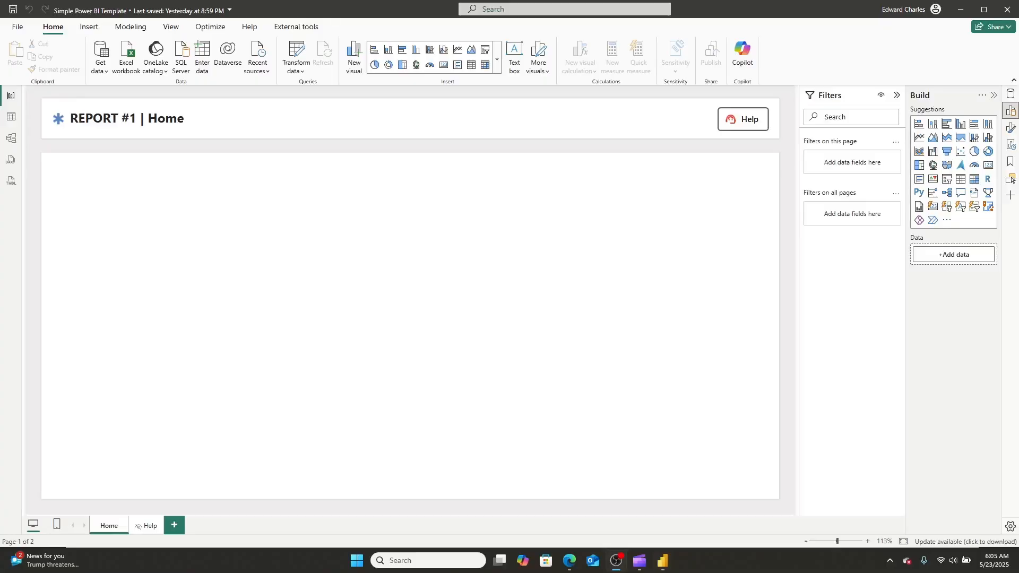
{"action": "mouse_move", "coordinate": [302, 232]}
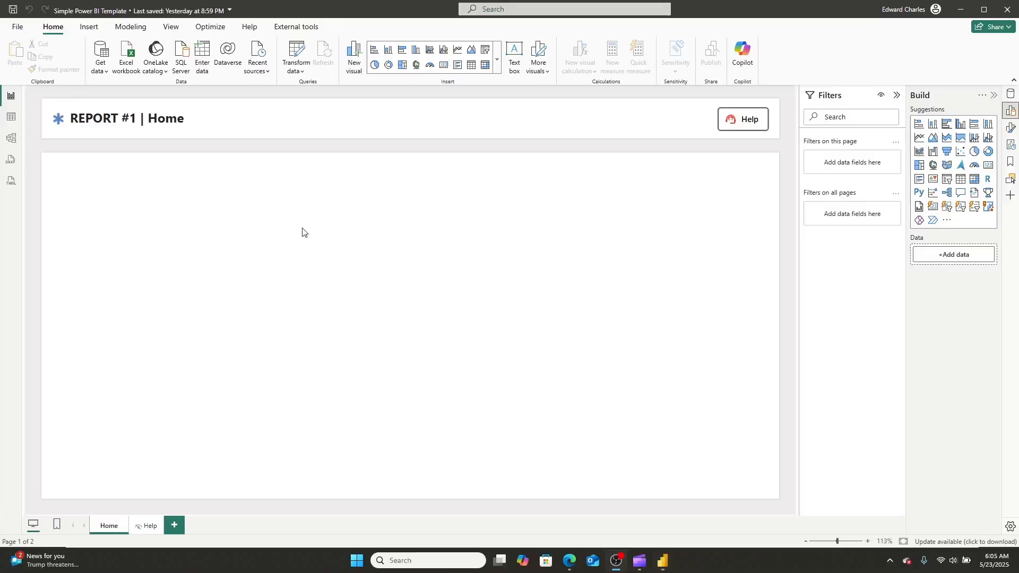
{"action": "mouse_move", "coordinate": [288, 252]}
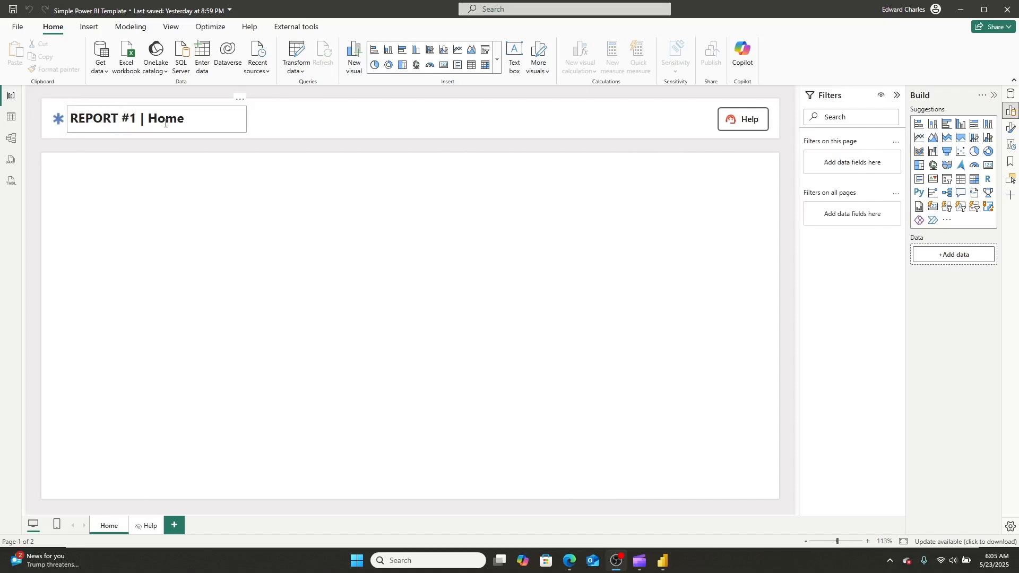
{"action": "mouse_move", "coordinate": [746, 128]}
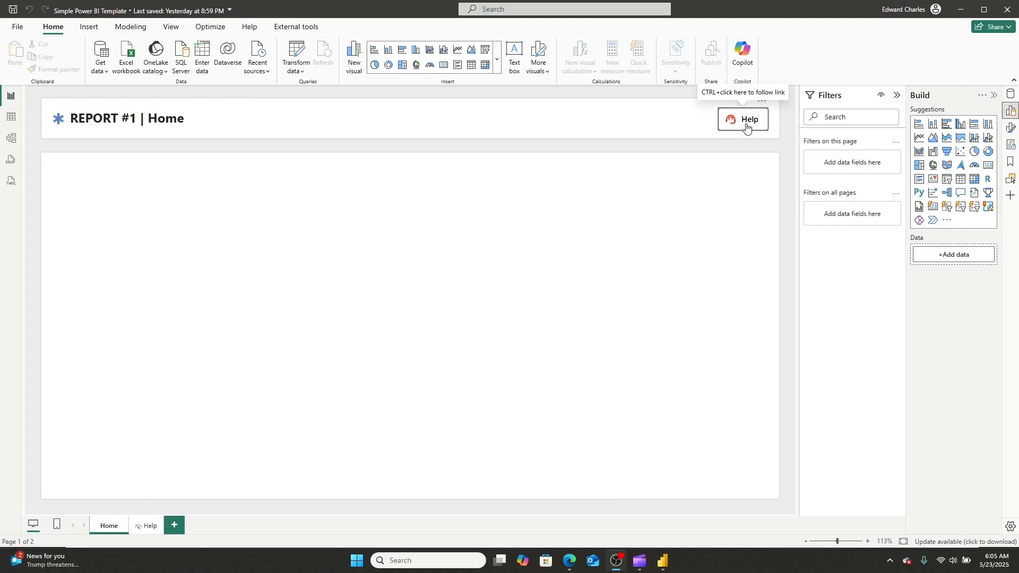
Follow the Help link to the report's Help page and show the Insert elements
{"action": "left_click", "coordinate": [741, 118]}
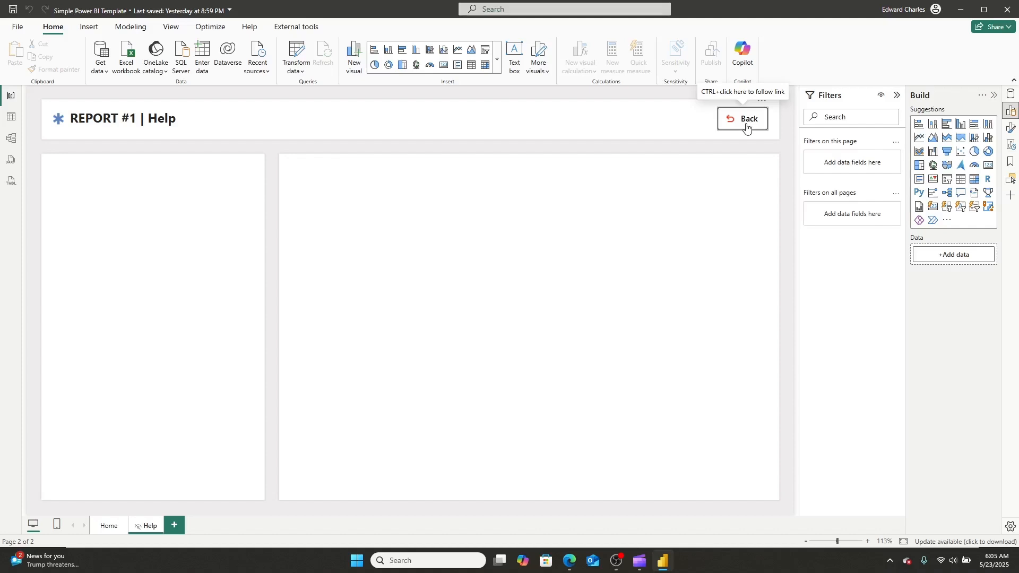
{"action": "mouse_move", "coordinate": [410, 242]}
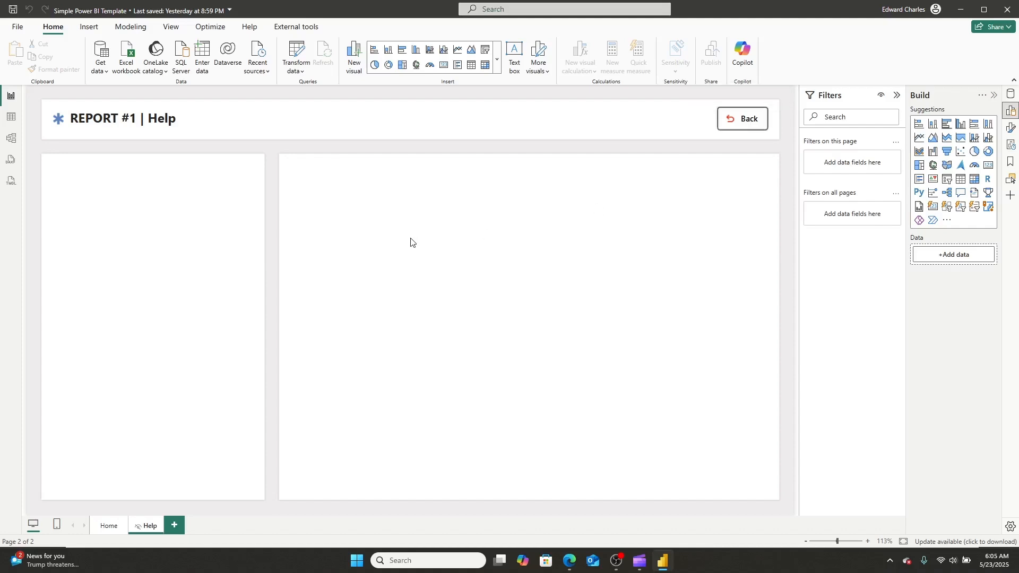
{"action": "mouse_move", "coordinate": [222, 206]}
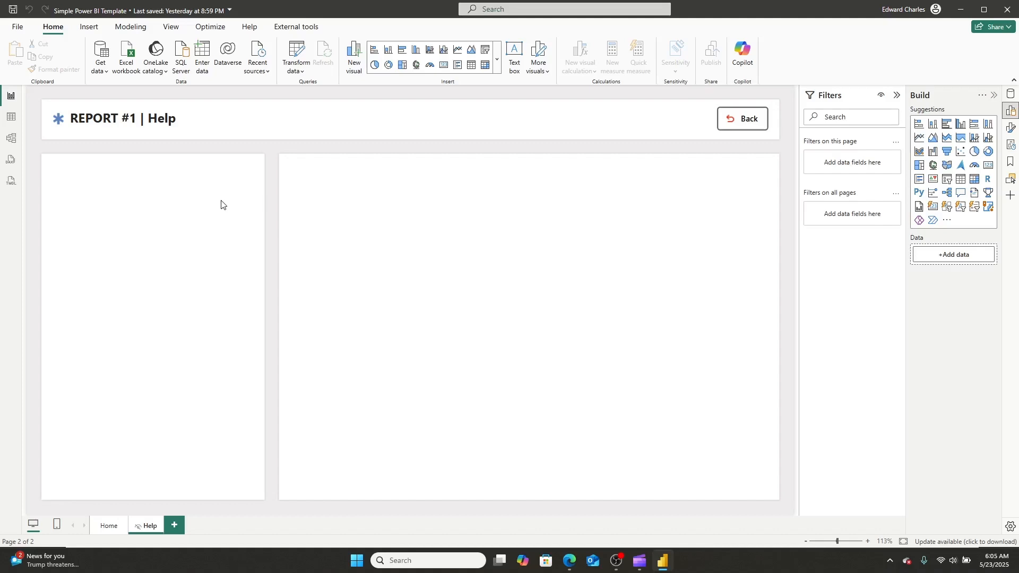
{"action": "mouse_move", "coordinate": [48, 167]}
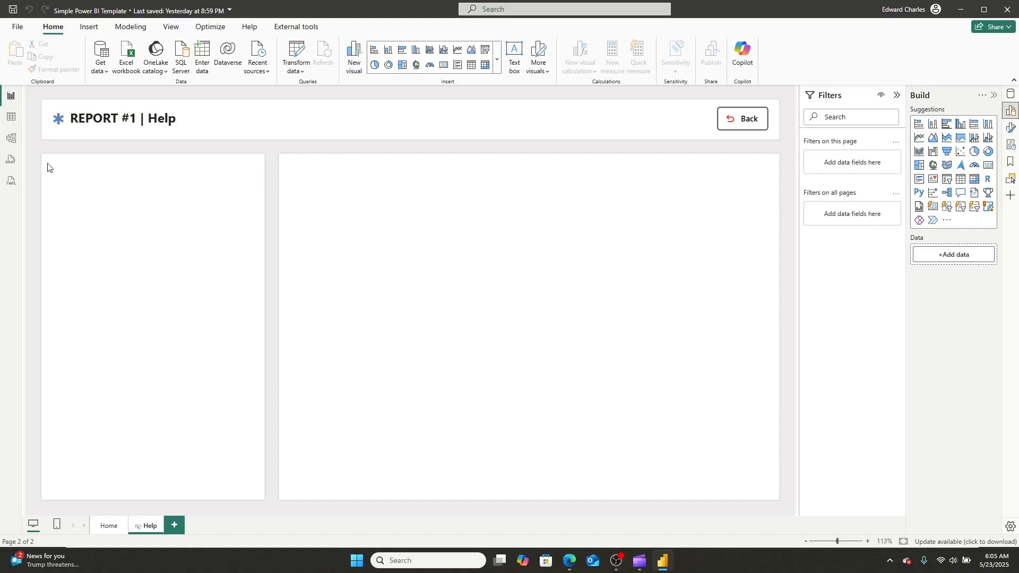
{"action": "mouse_move", "coordinate": [308, 234]}
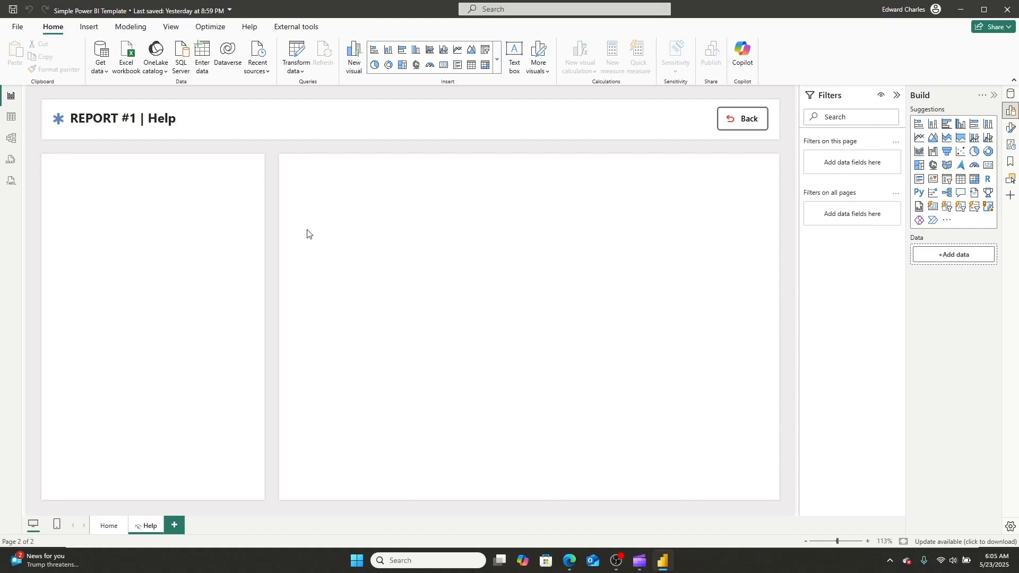
{"action": "mouse_move", "coordinate": [331, 167]}
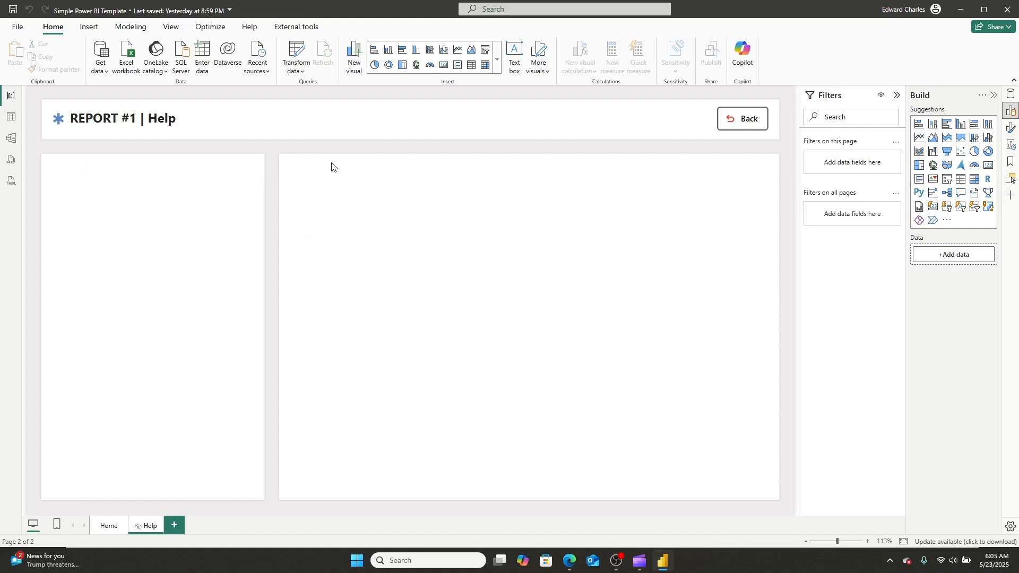
{"action": "left_click", "coordinate": [87, 27]}
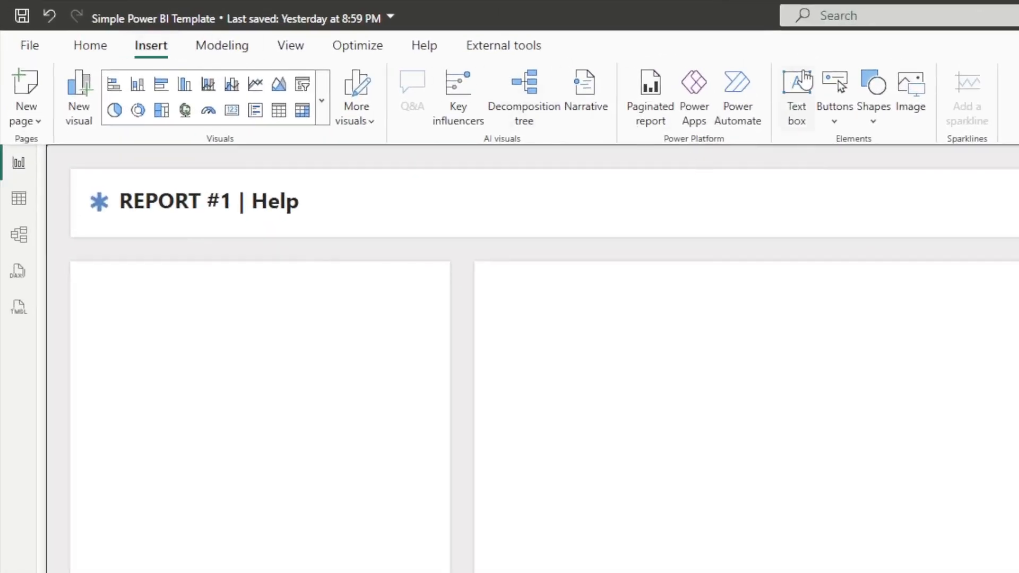
Insert a left-panel text box reading 'FAQ' and select it for bold 16 pt formatting
{"action": "left_click", "coordinate": [796, 97]}
{"action": "type", "text": "F"}
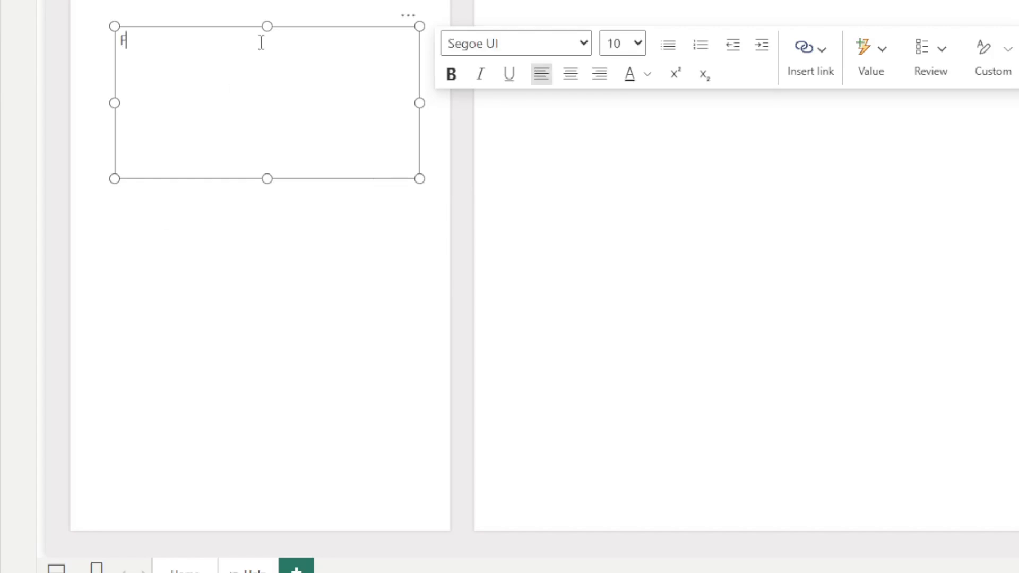
{"action": "type", "text": "AQ"}
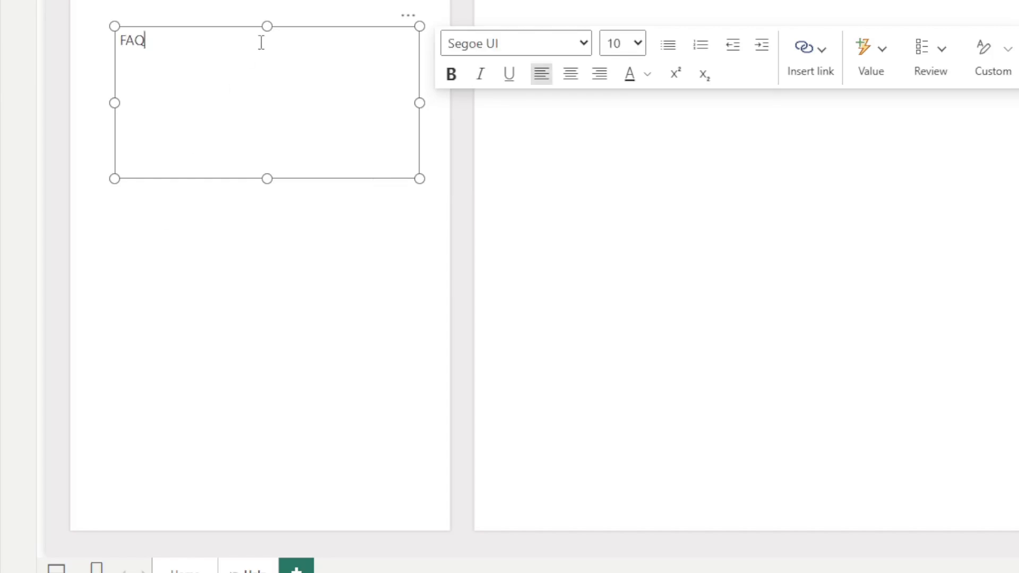
{"action": "left_click", "coordinate": [584, 43]}
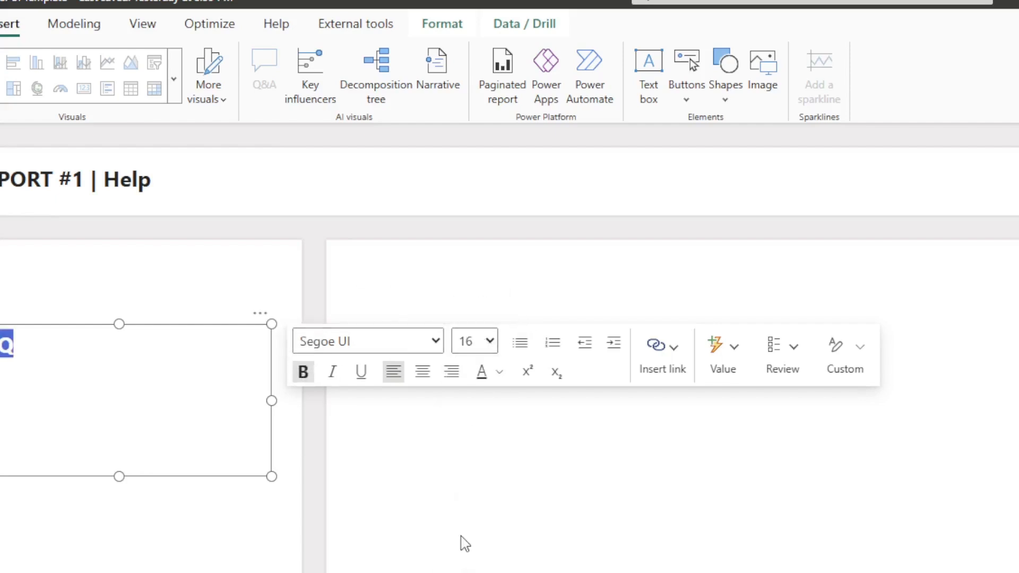
{"action": "mouse_move", "coordinate": [474, 341]}
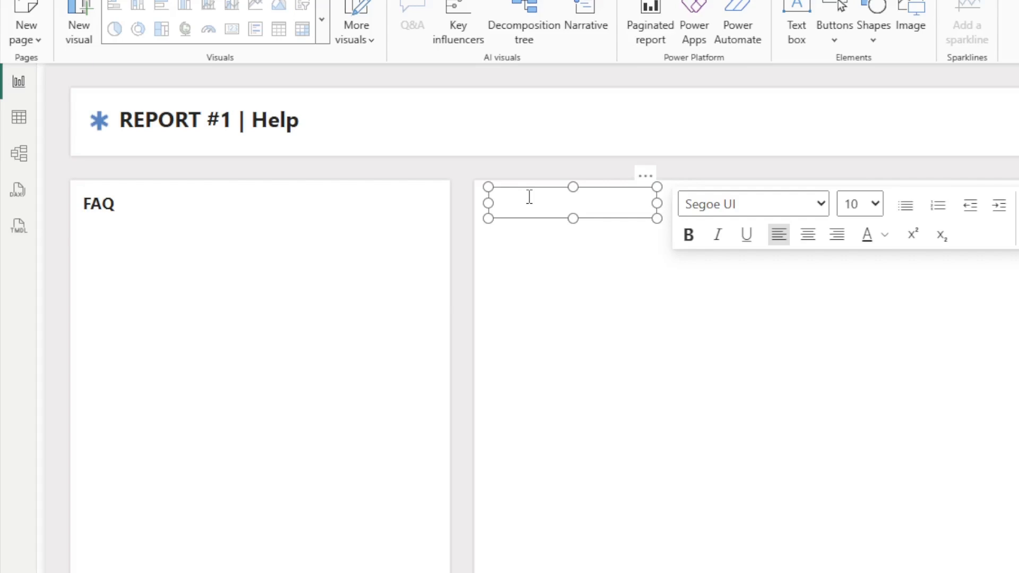
Type the 'Metric Definitions' heading into the right panel's text box
{"action": "type", "text": "Da"}
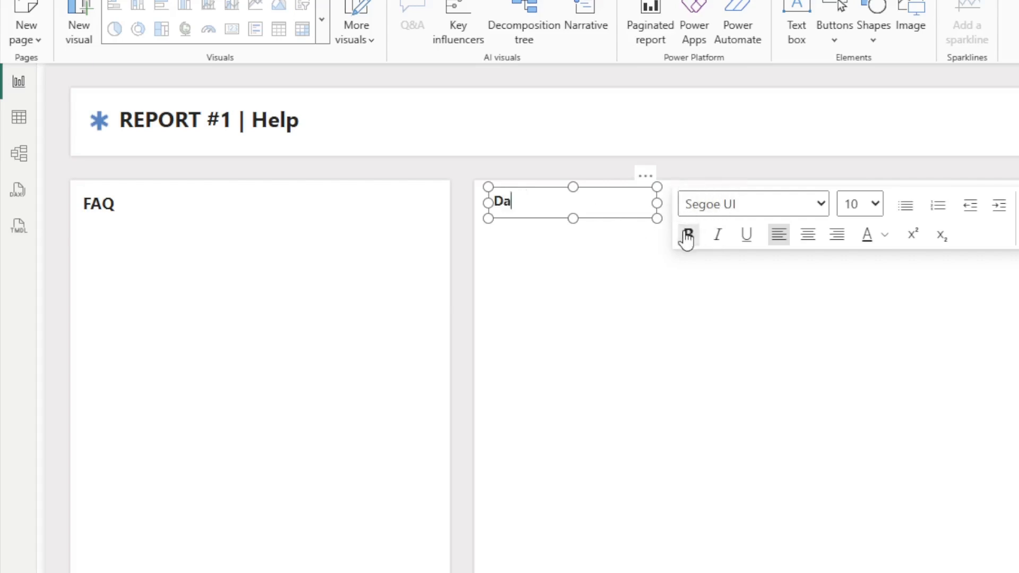
{"action": "type", "text": "ta Defini"}
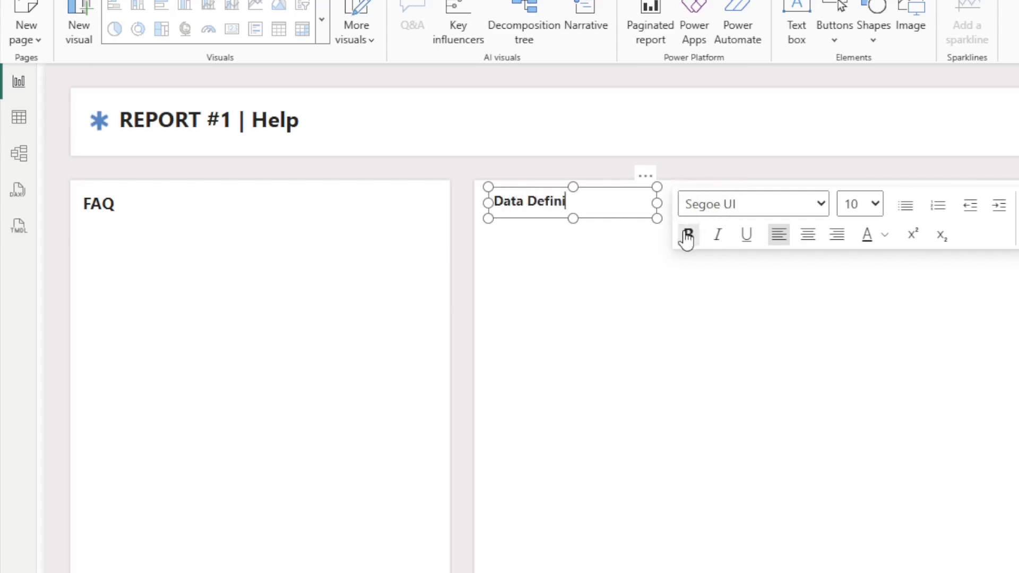
{"action": "type", "text": "tions"}
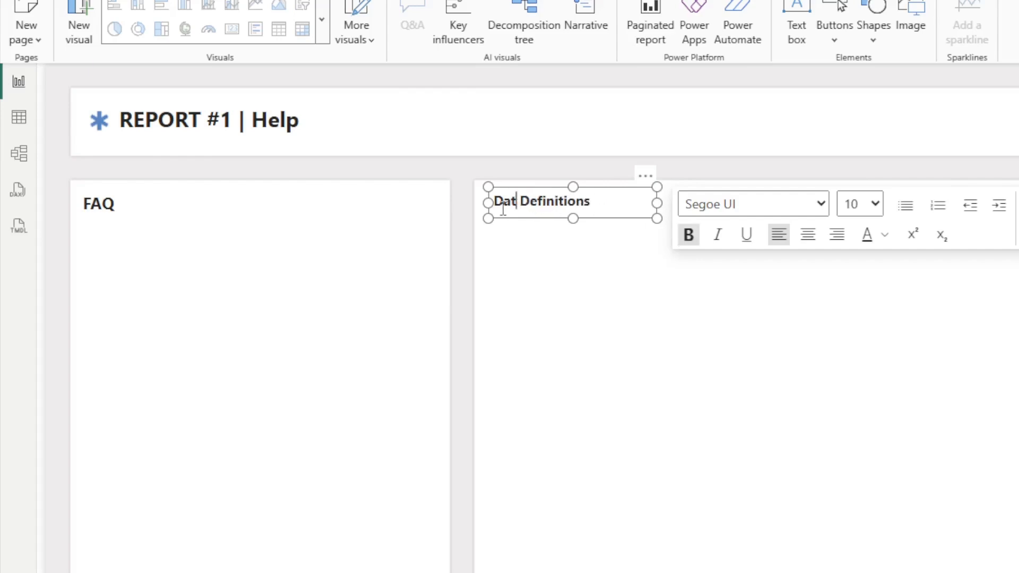
{"action": "type", "text": "Metri"}
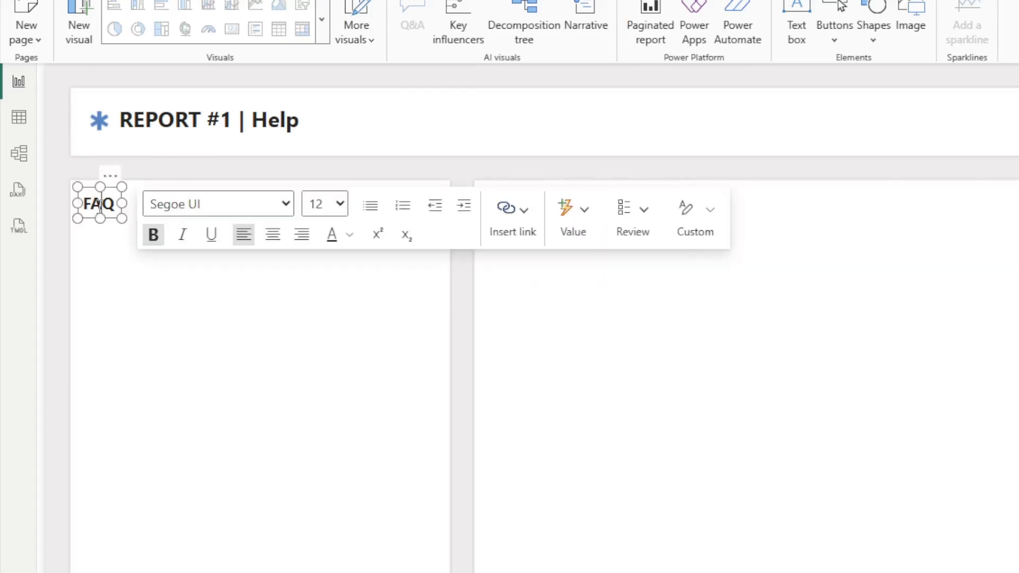
Make the Metric Definitions heading size 12 and bold, then deselect it
{"action": "left_click", "coordinate": [550, 201]}
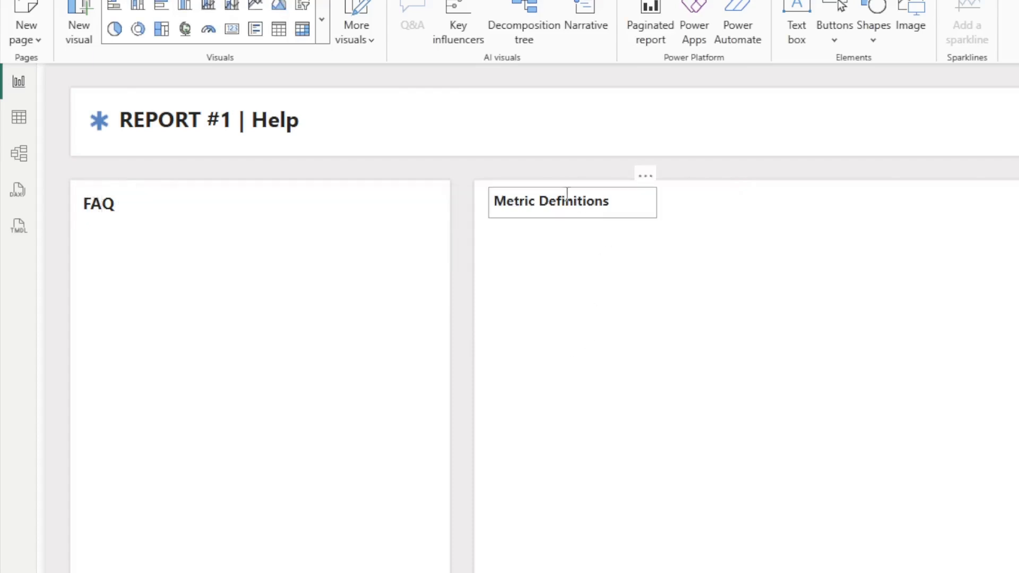
{"action": "double_click", "coordinate": [550, 201]}
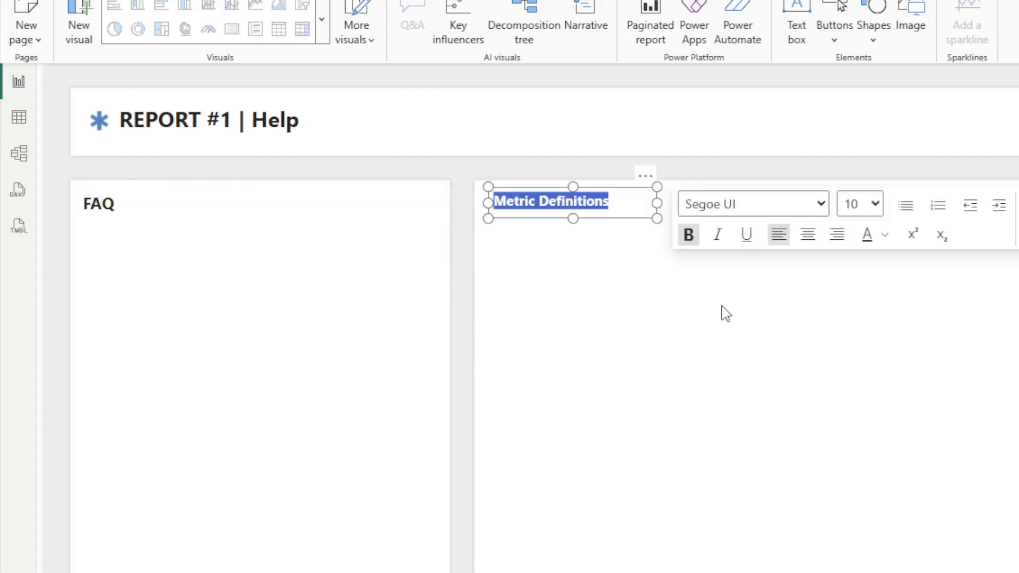
{"action": "left_click", "coordinate": [621, 228]}
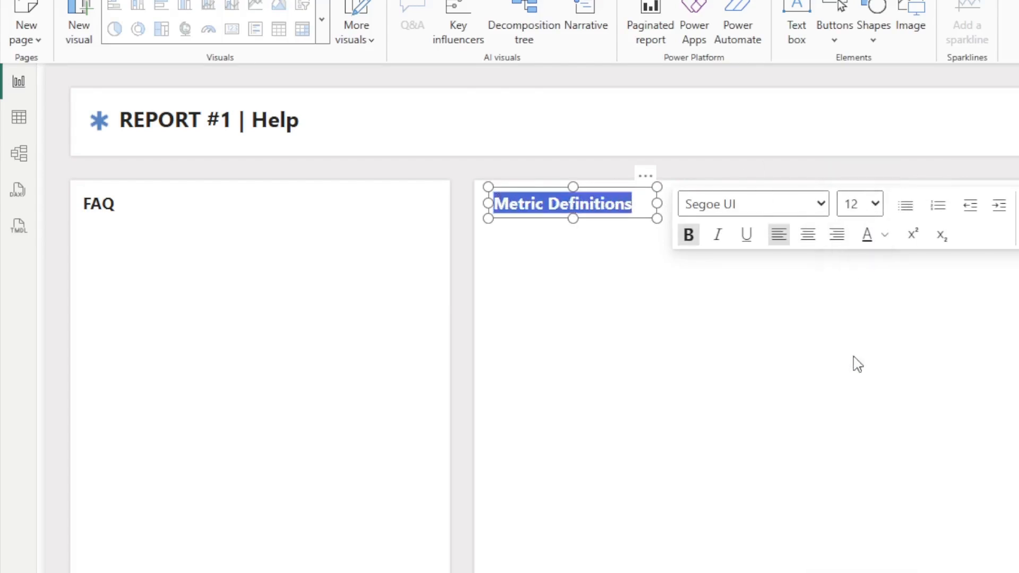
{"action": "left_click", "coordinate": [543, 204]}
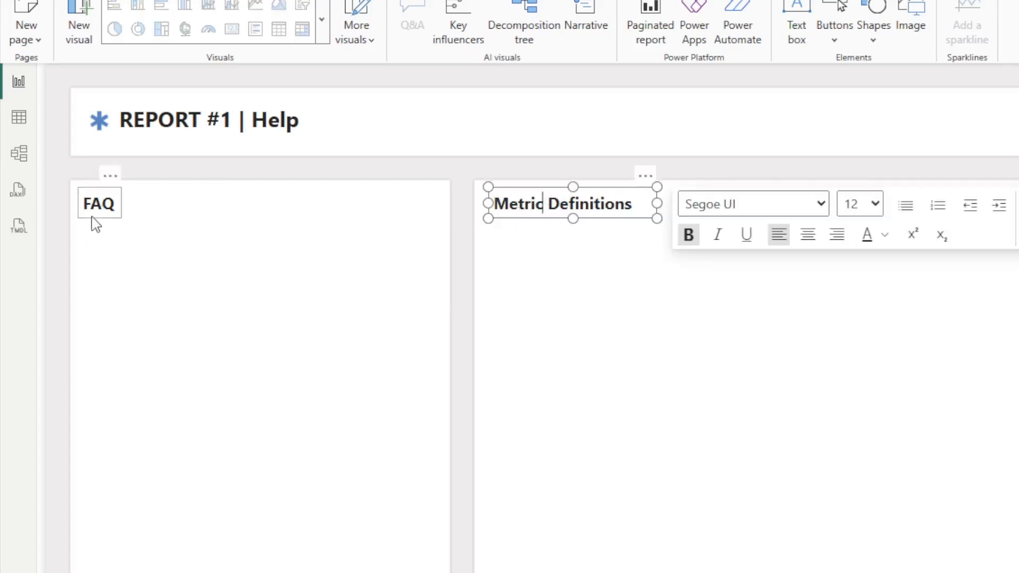
{"action": "double_click", "coordinate": [516, 203]}
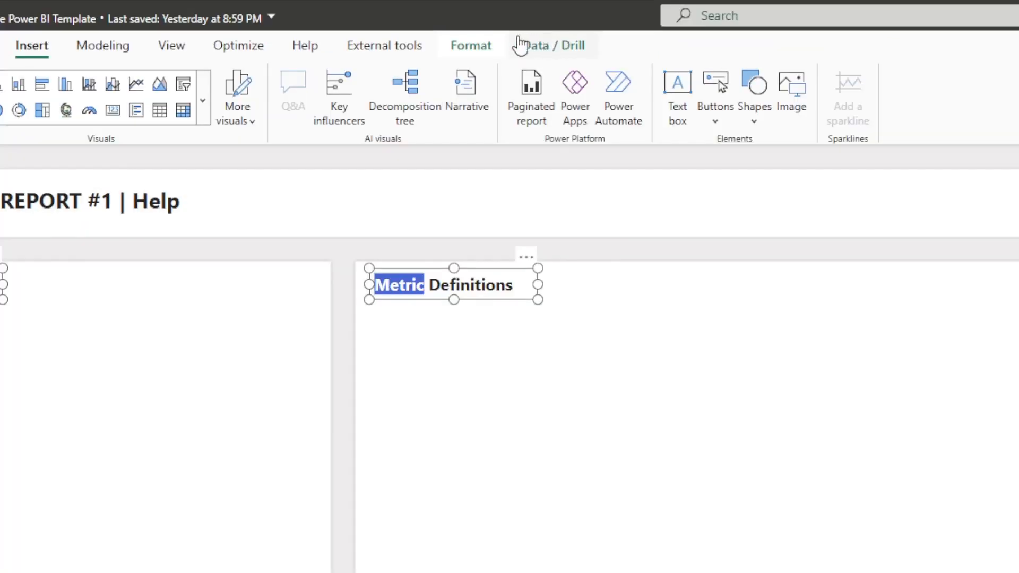
{"action": "left_click", "coordinate": [470, 46]}
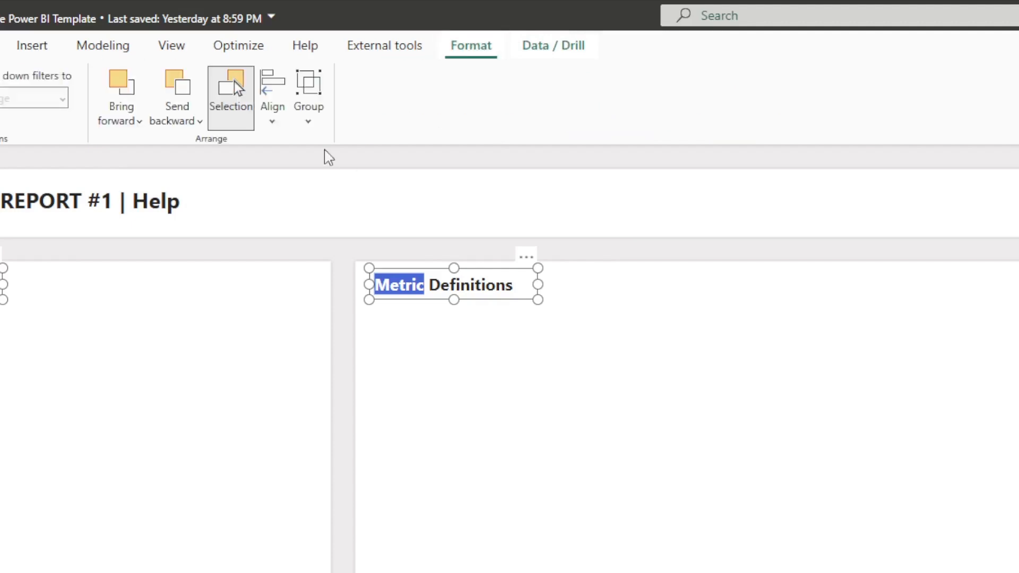
{"action": "left_click", "coordinate": [271, 97]}
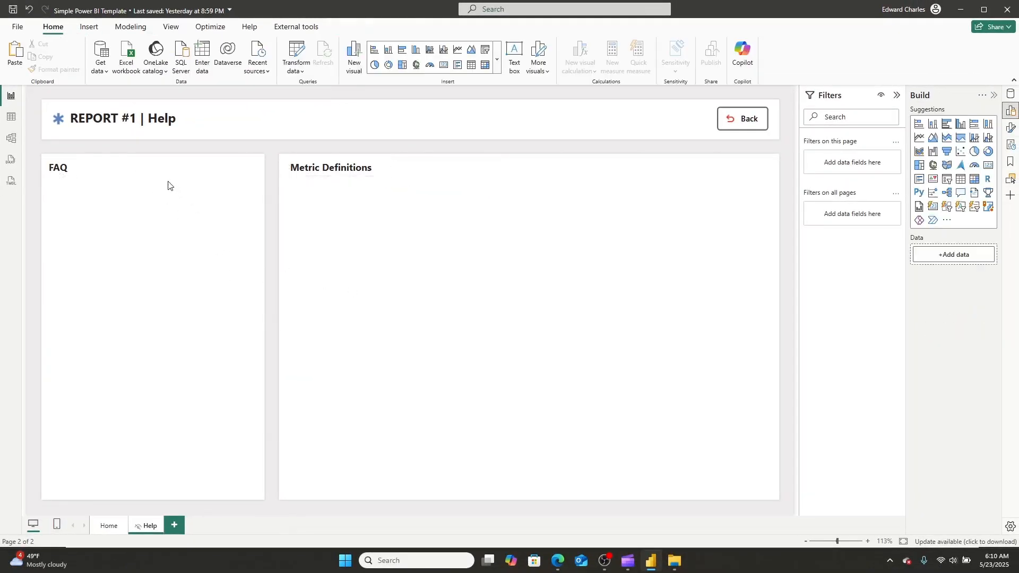
{"action": "mouse_move", "coordinate": [280, 177]}
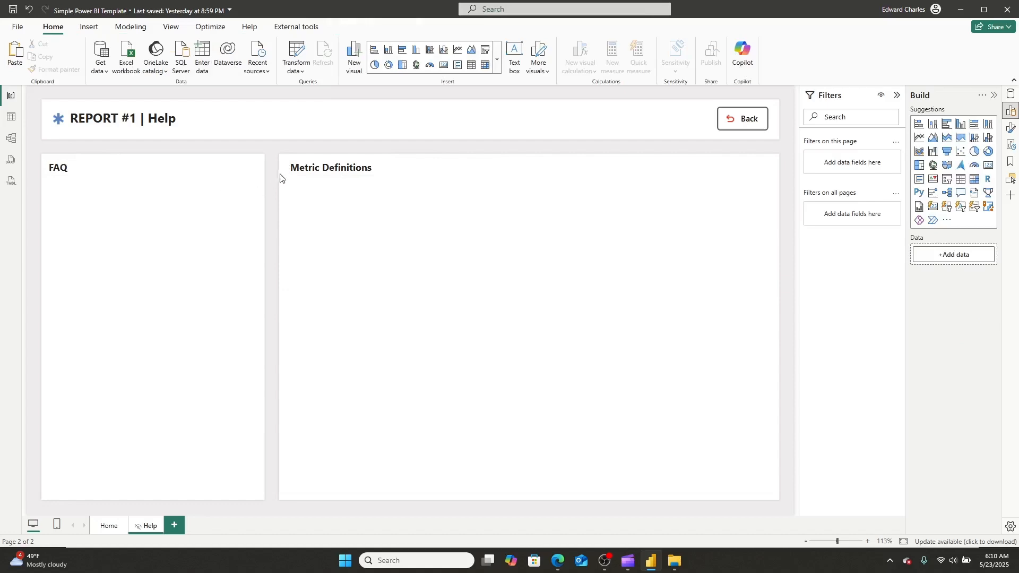
{"action": "mouse_move", "coordinate": [324, 188]}
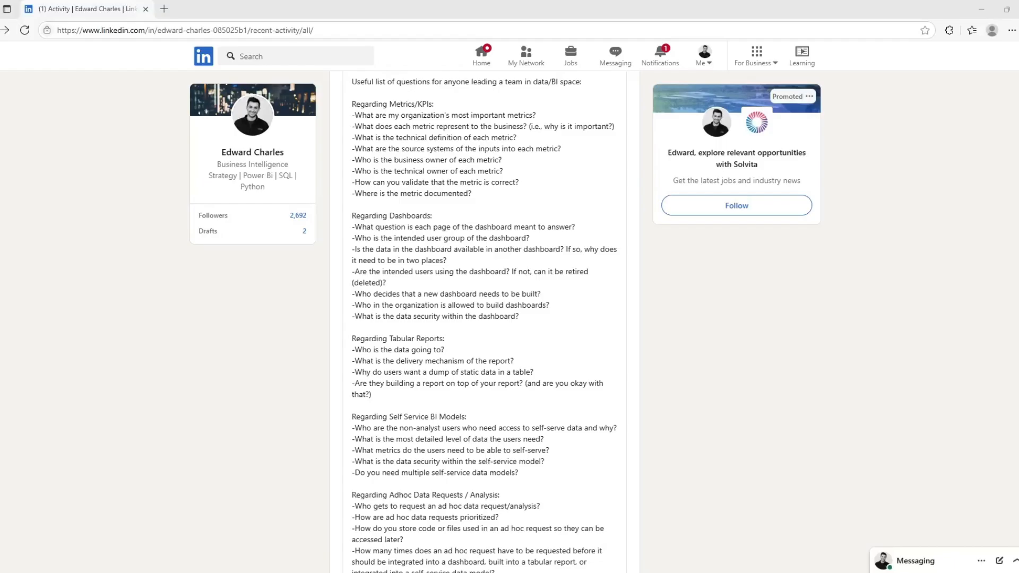
{"action": "mouse_move", "coordinate": [405, 310]}
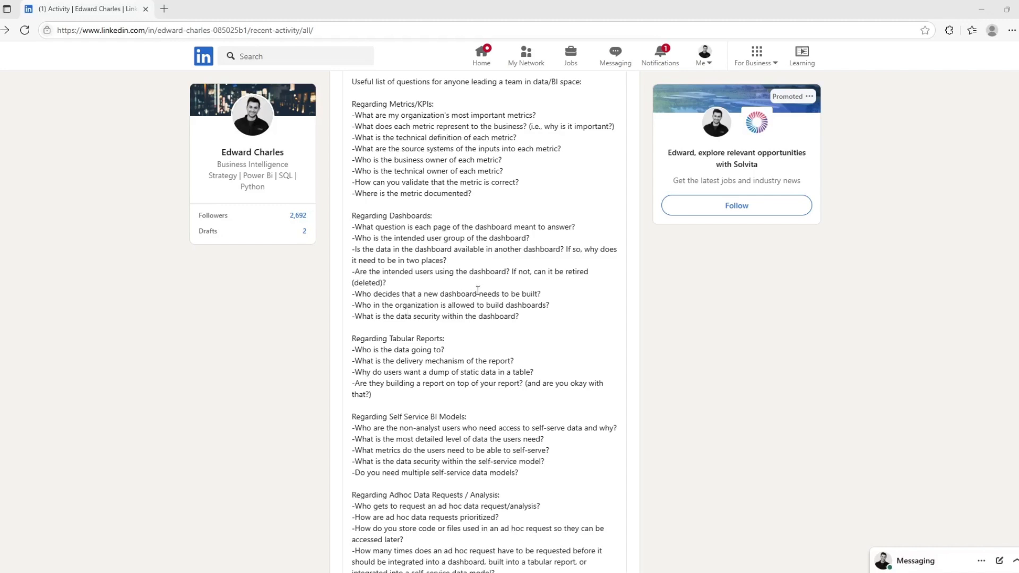
{"action": "mouse_move", "coordinate": [356, 229]}
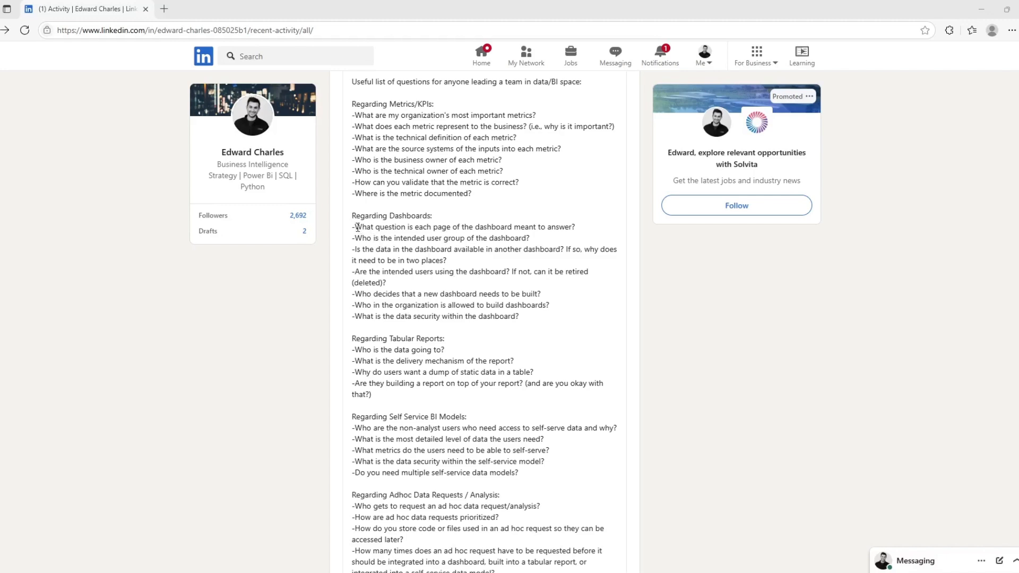
Copy the first two LinkedIn dashboard questions and return to the Power BI report
{"action": "double_click", "coordinate": [361, 226]}
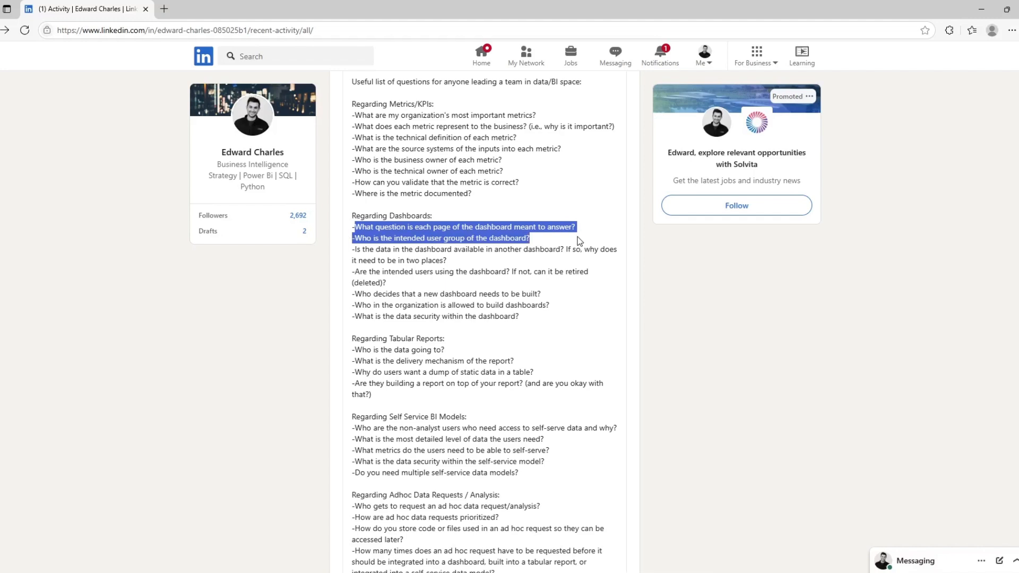
{"action": "mouse_move", "coordinate": [397, 312]}
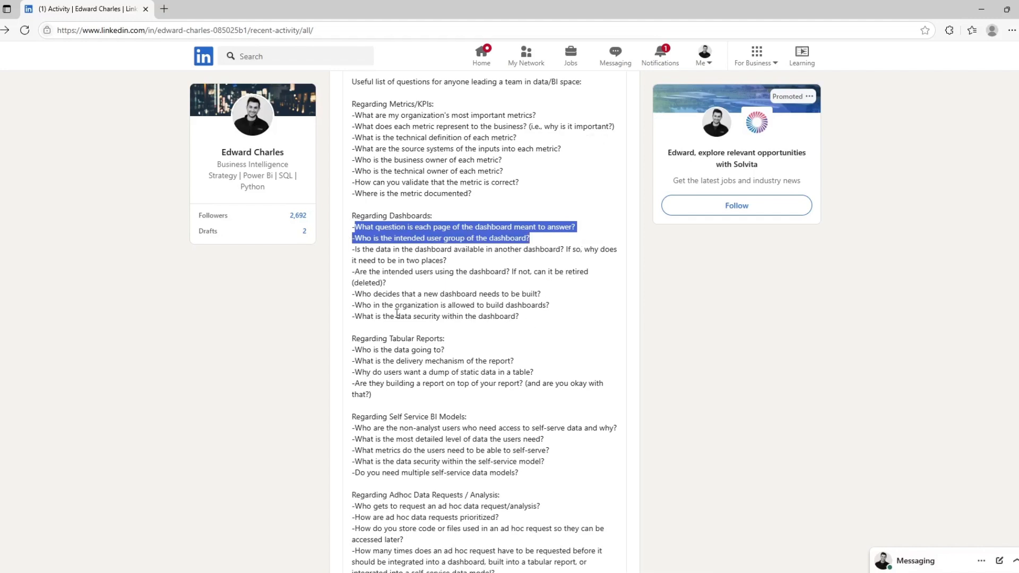
{"action": "mouse_move", "coordinate": [507, 316]}
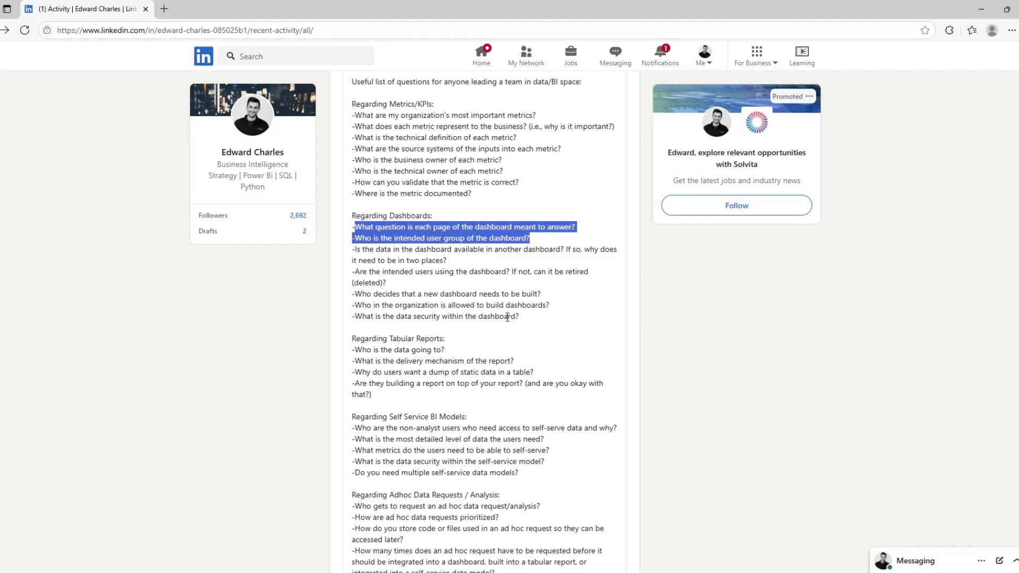
{"action": "left_click", "coordinate": [541, 232]}
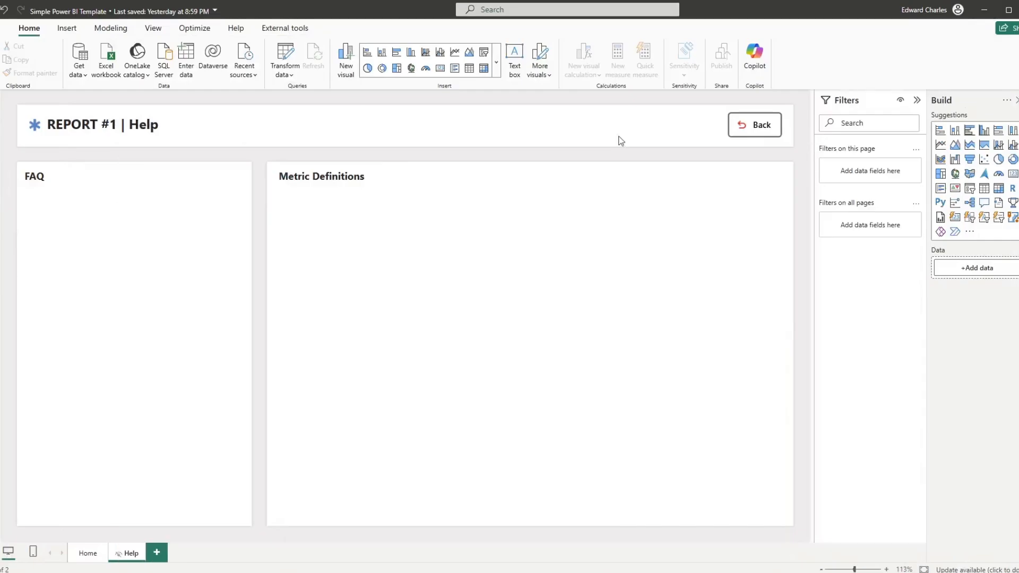
{"action": "mouse_move", "coordinate": [66, 28]}
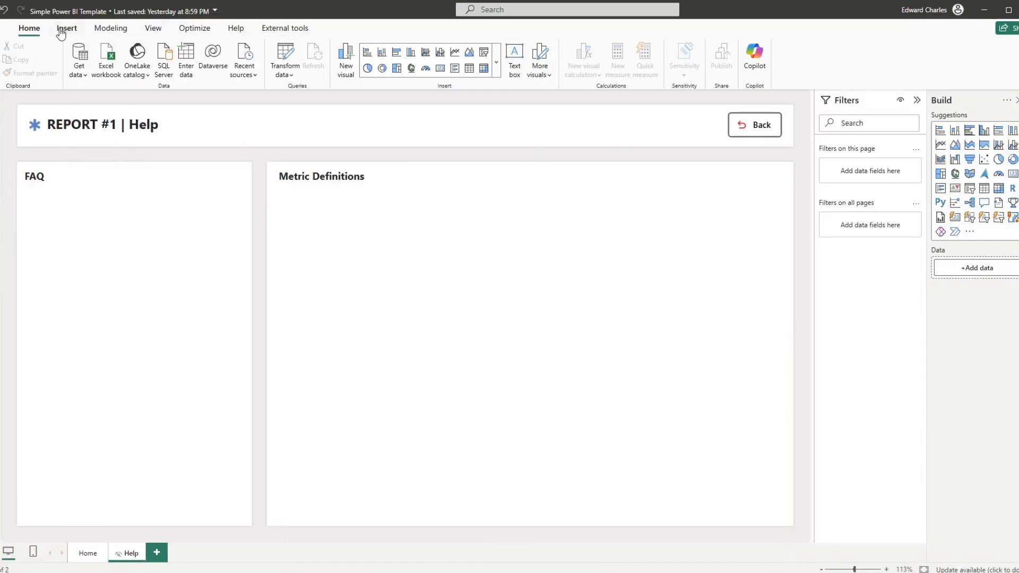
Insert a FAQ text box with the pasted questions plus 'What is the data security within the dashboard?'
{"action": "left_click", "coordinate": [67, 28]}
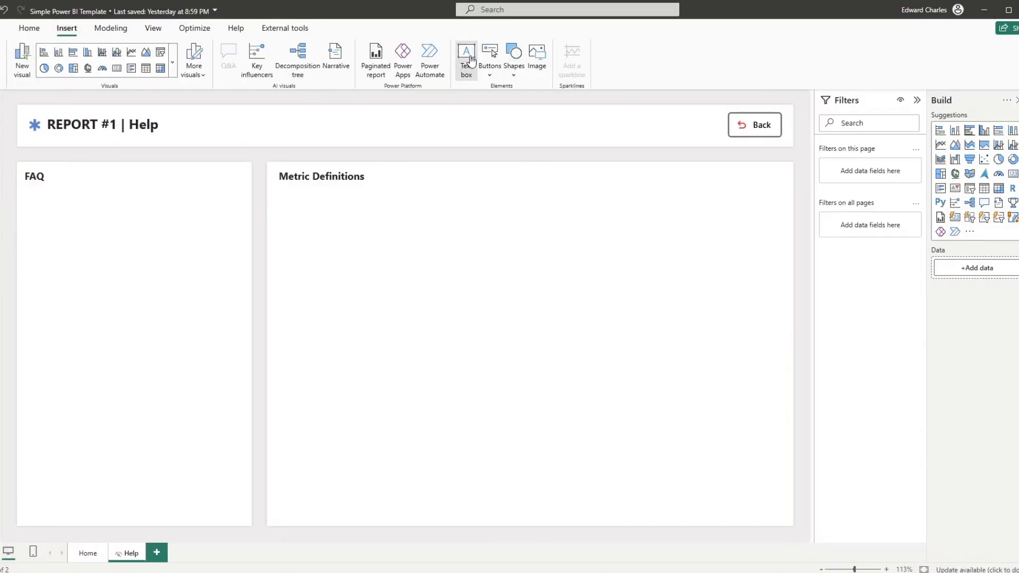
{"action": "left_click", "coordinate": [465, 59]}
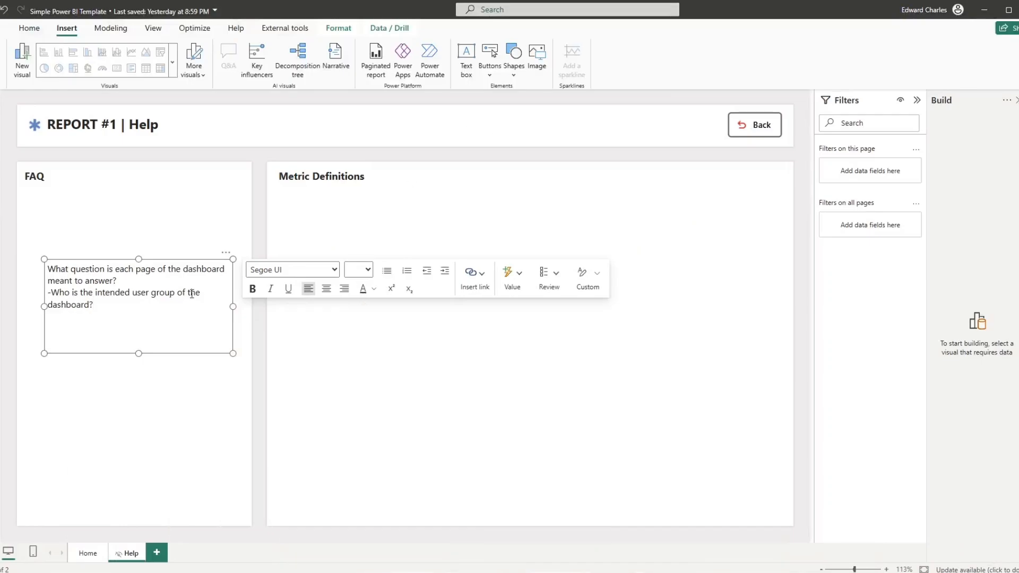
{"action": "type", "text": "What is the data security within the dashboard?"}
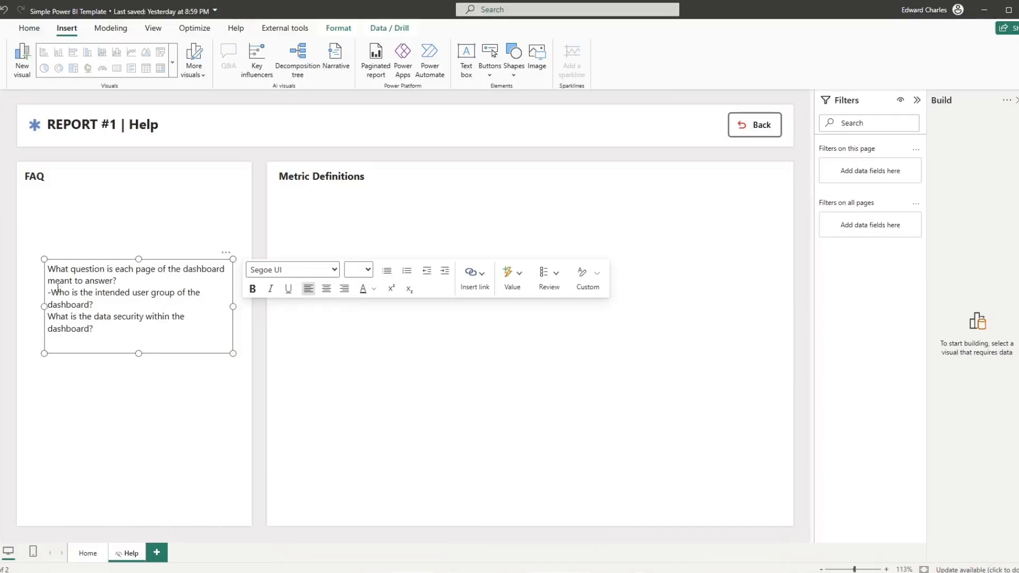
{"action": "key", "text": "Backspace"}
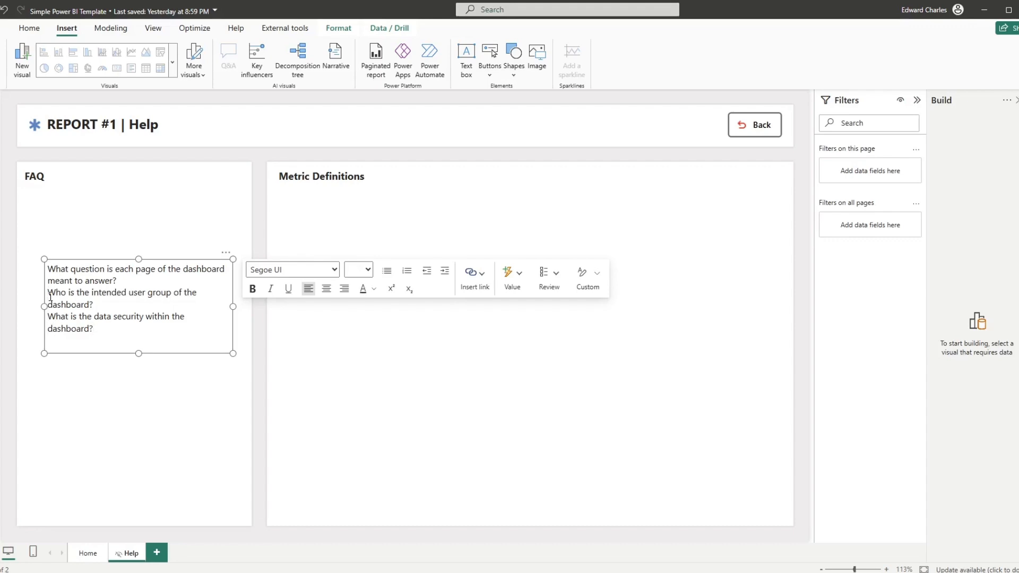
Add the question 'How does this dashboard refresh?' to the FAQ list
{"action": "type", "text": "How"}
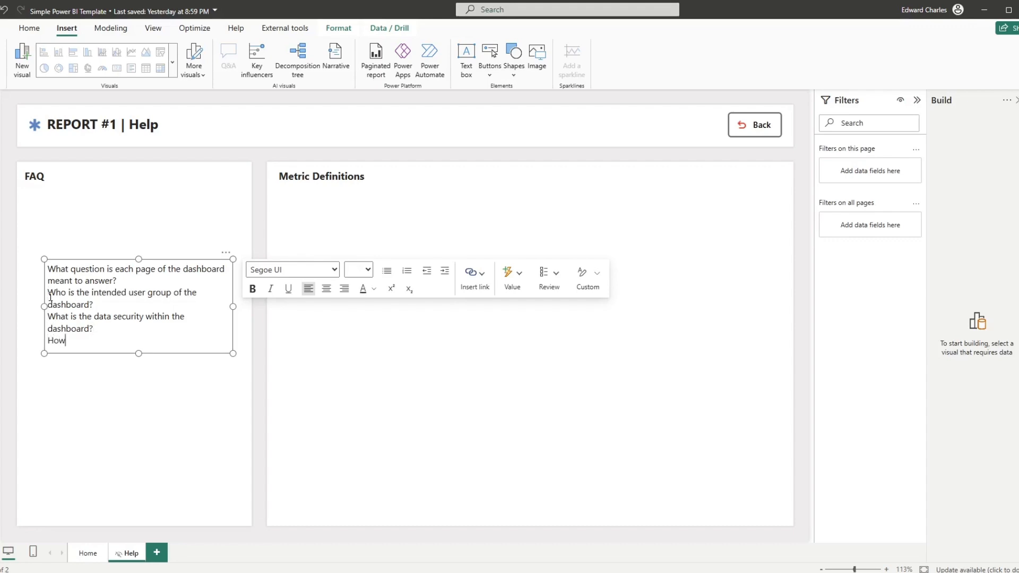
{"action": "type", "text": "does this"}
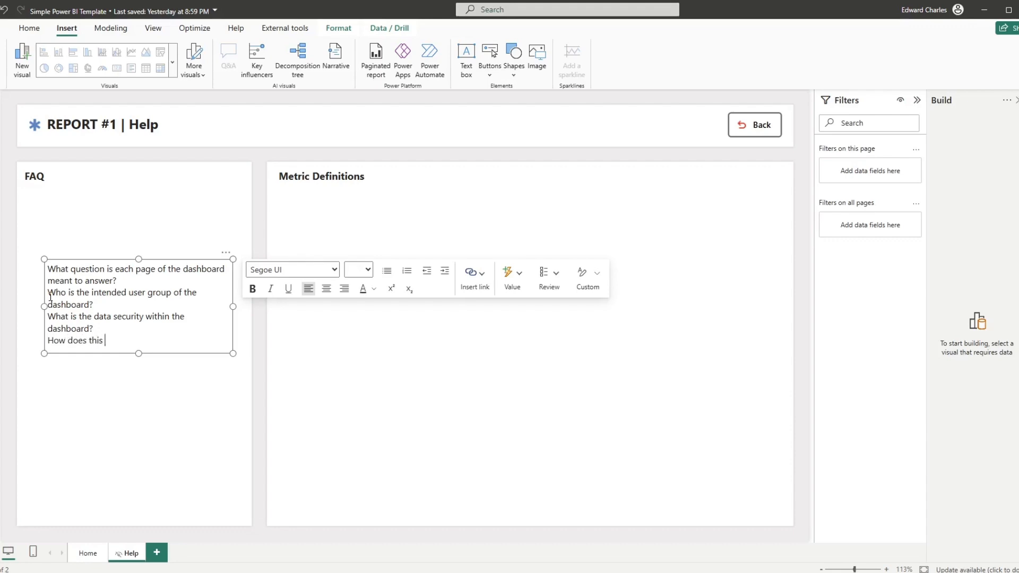
{"action": "type", "text": "dashboard"}
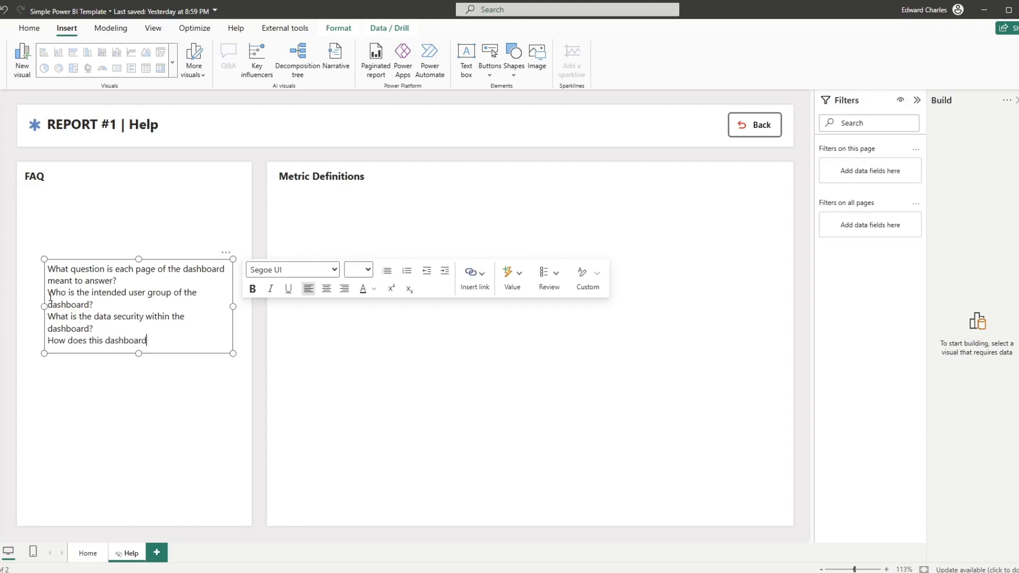
{"action": "type", "text": "r"}
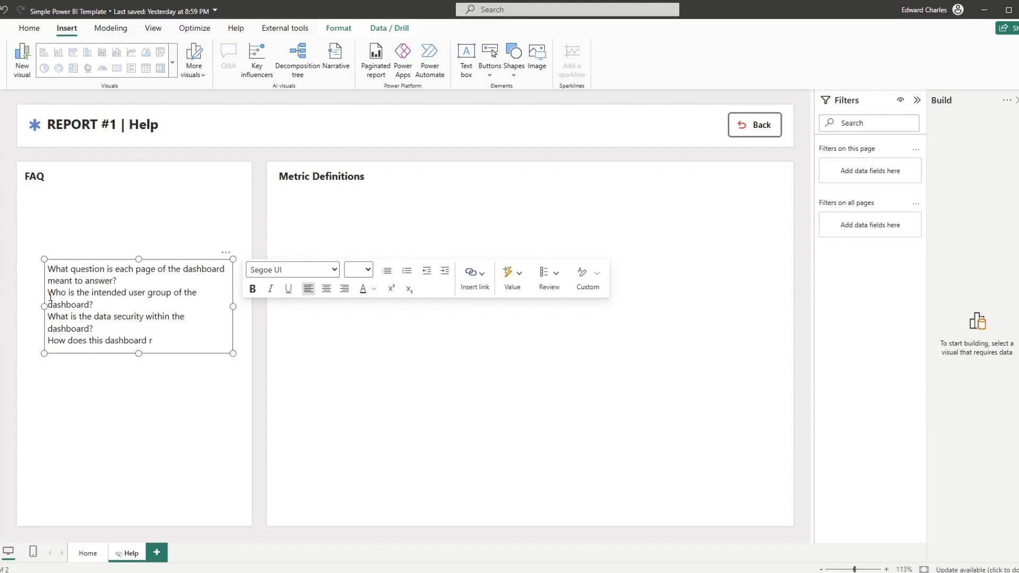
{"action": "type", "text": "efresh"}
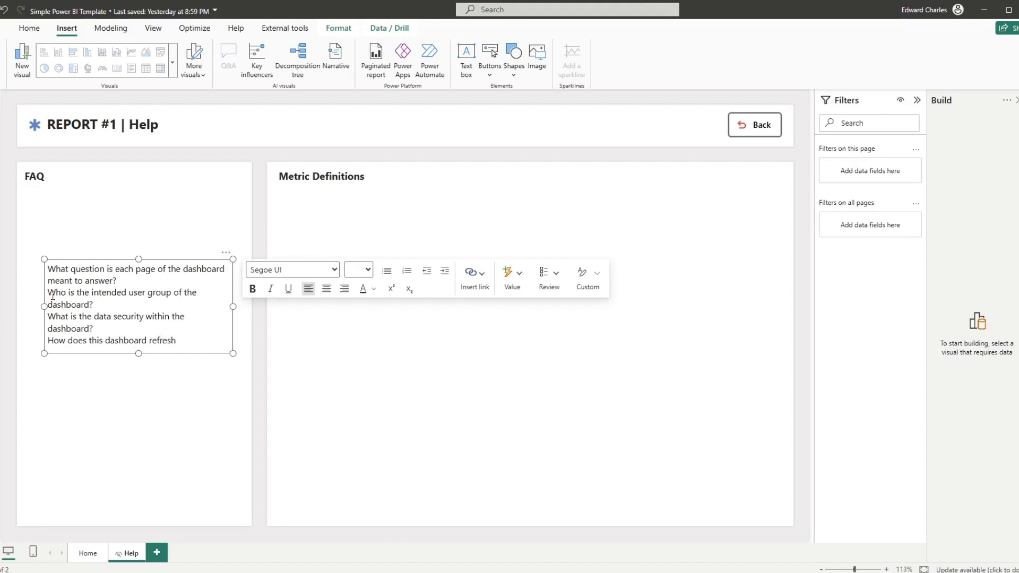
{"action": "type", "text": "?"}
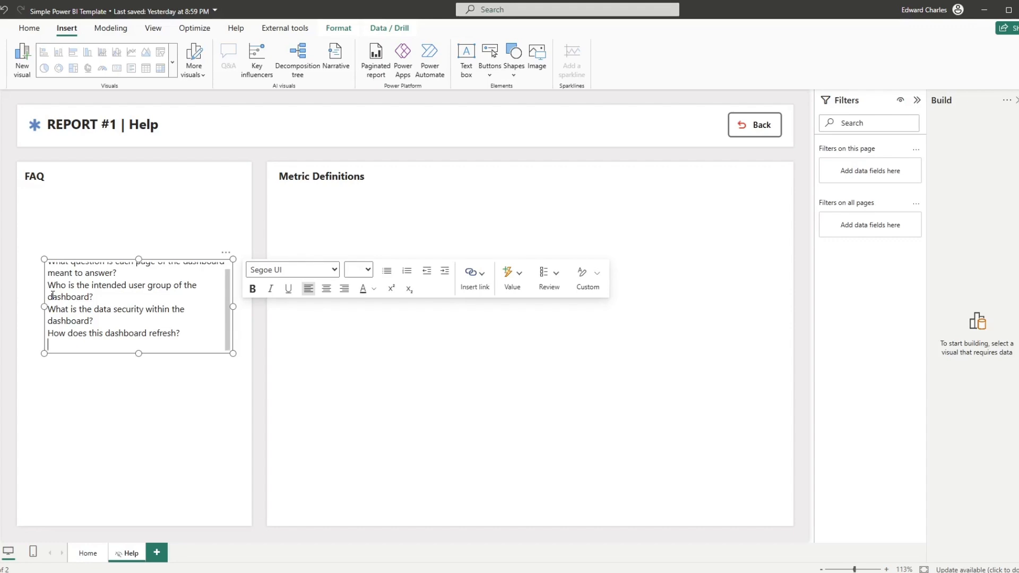
Add the question 'How do I request additional access to data in RLS?'
{"action": "type", "text": "How t"}
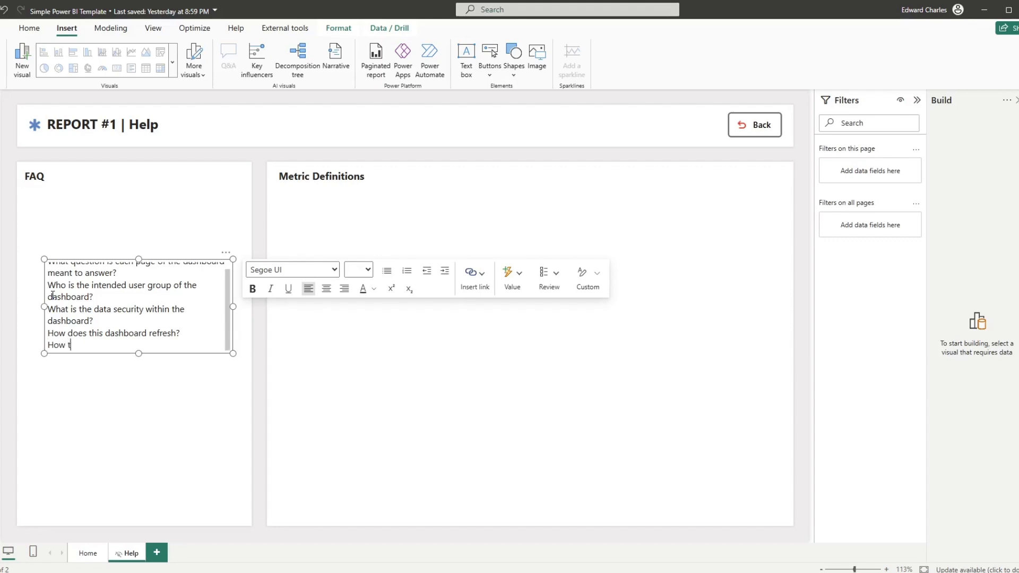
{"action": "type", "text": "do I request"}
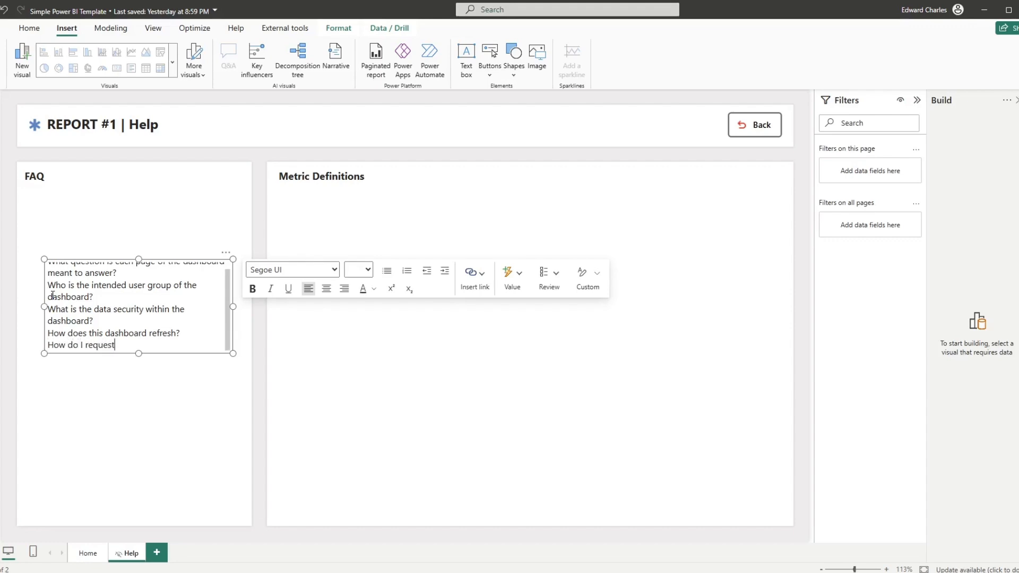
{"action": "type", "text": "additional"}
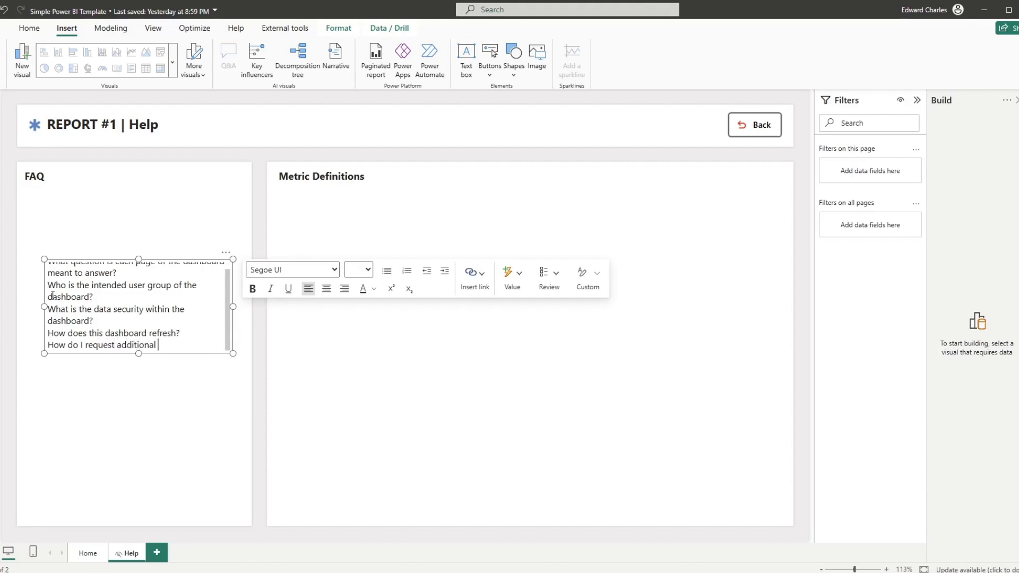
{"action": "type", "text": "Access to d"}
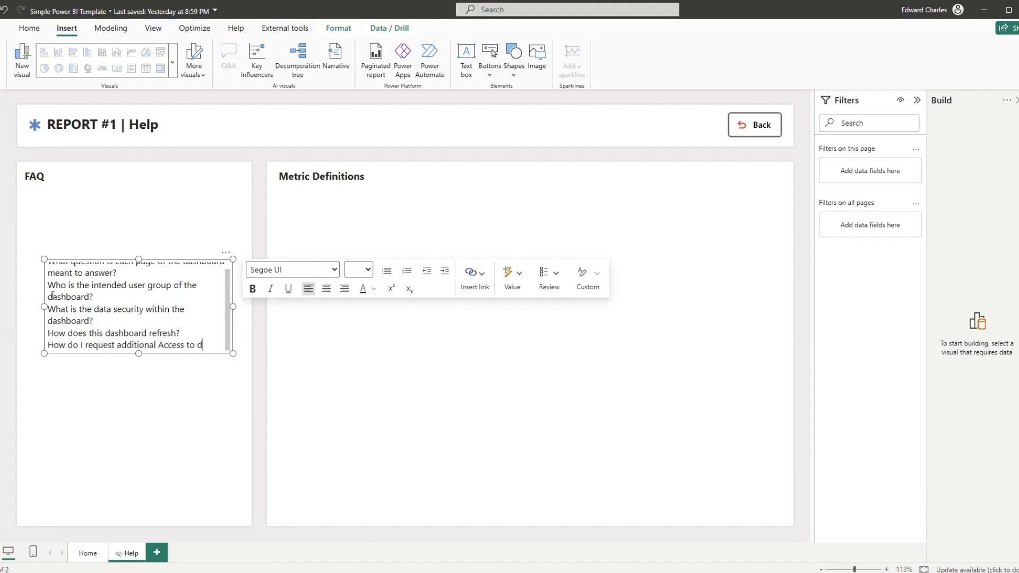
{"action": "type", "text": "data in"}
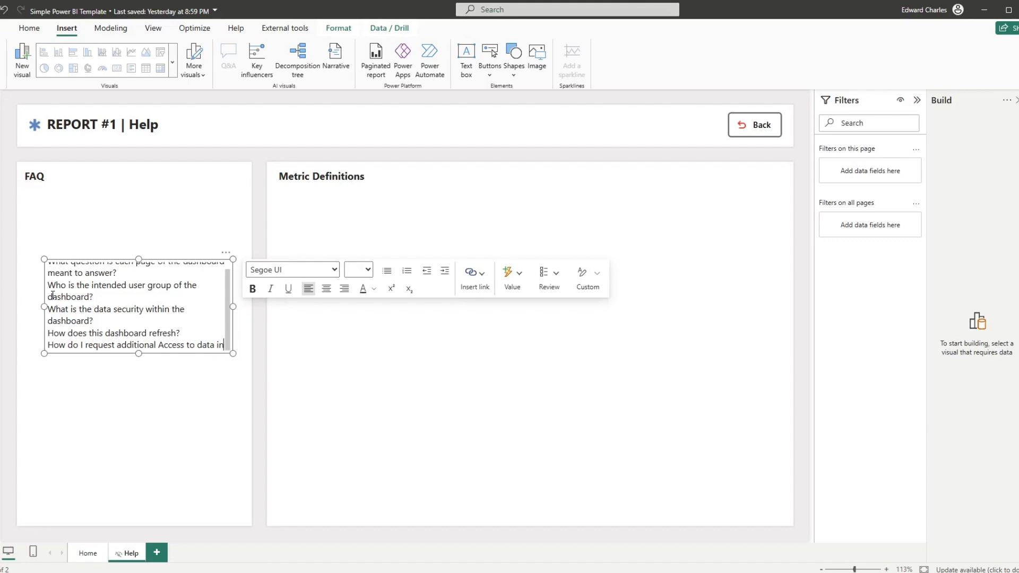
{"action": "scroll", "scroll_direction": "down", "scroll_amount": 3}
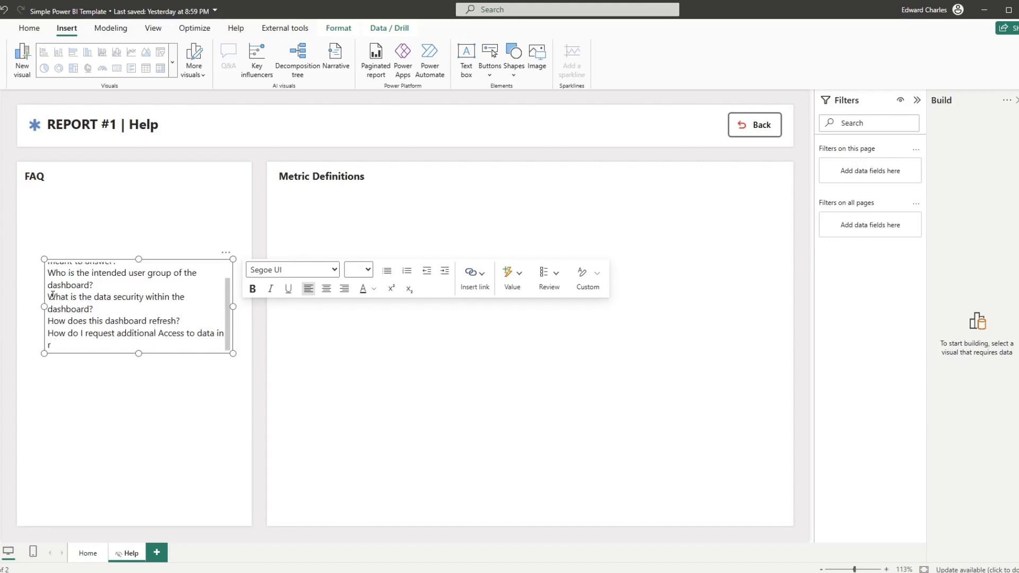
{"action": "type", "text": "RLS?"}
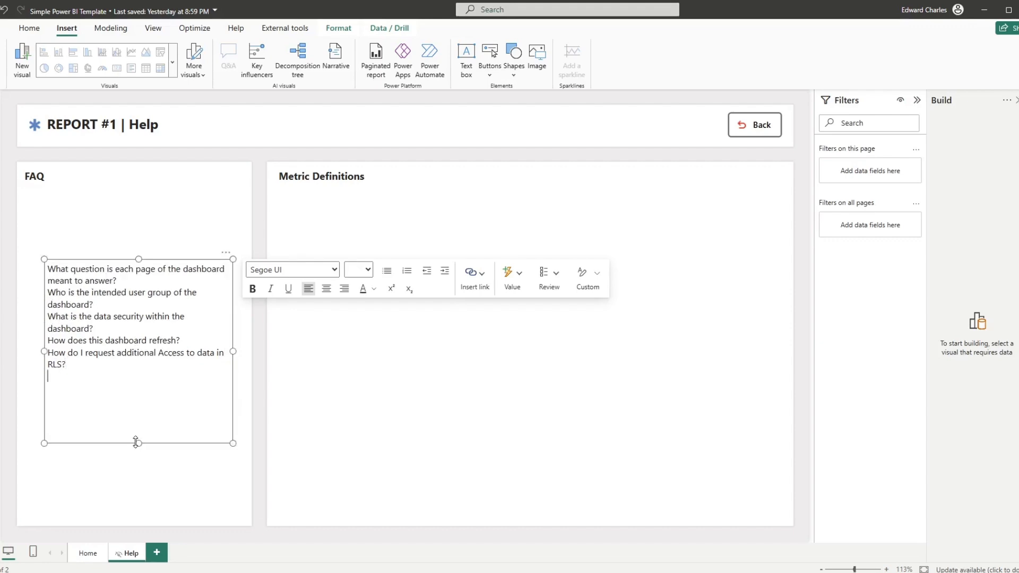
Add the question 'How do I request support or report a problem with this dashboard?'
{"action": "type", "text": "How do I re"}
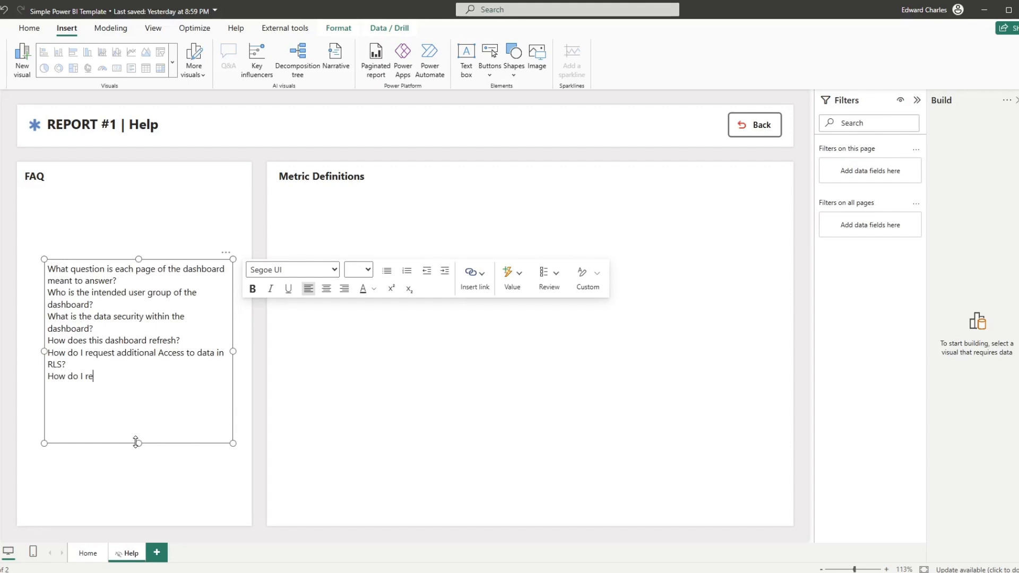
{"action": "type", "text": "quest suppor"}
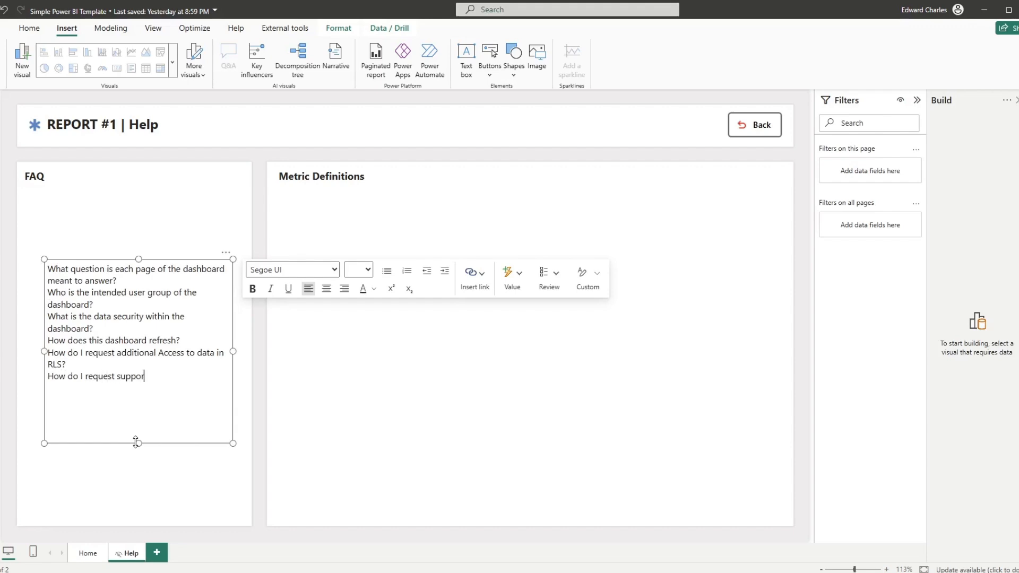
{"action": "type", "text": "or ep"}
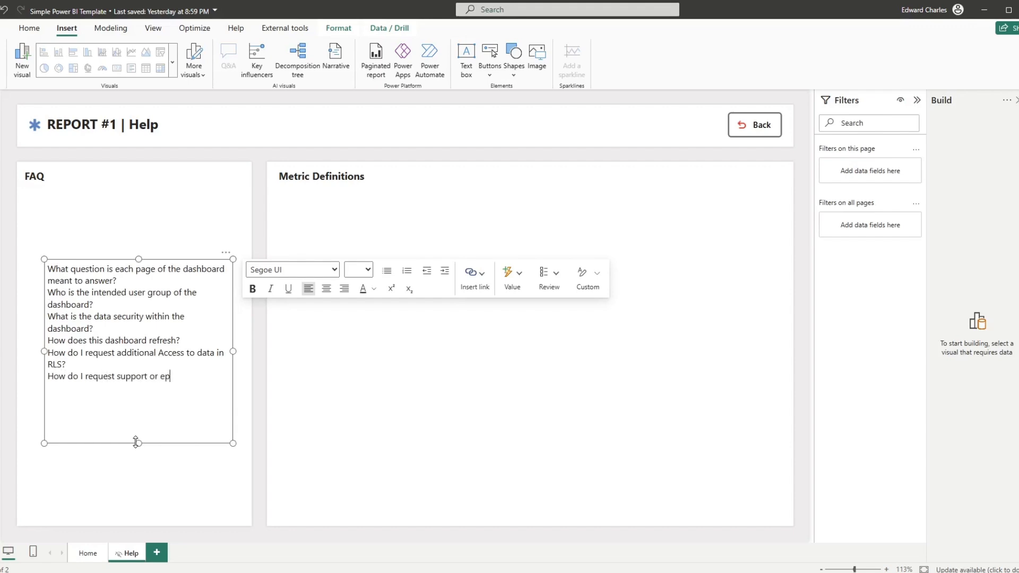
{"action": "type", "text": "report a pro"}
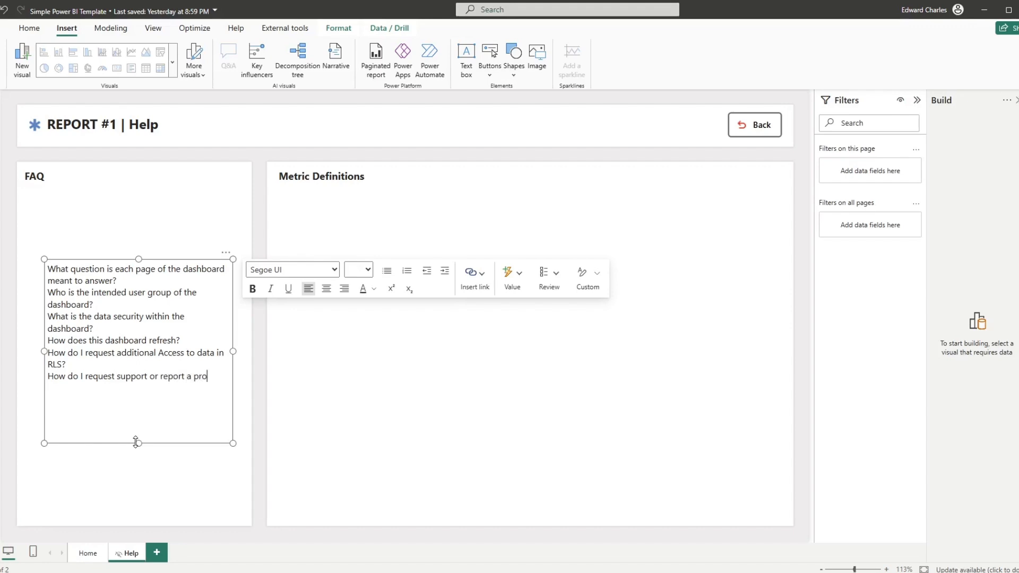
{"action": "type", "text": "blem with this"}
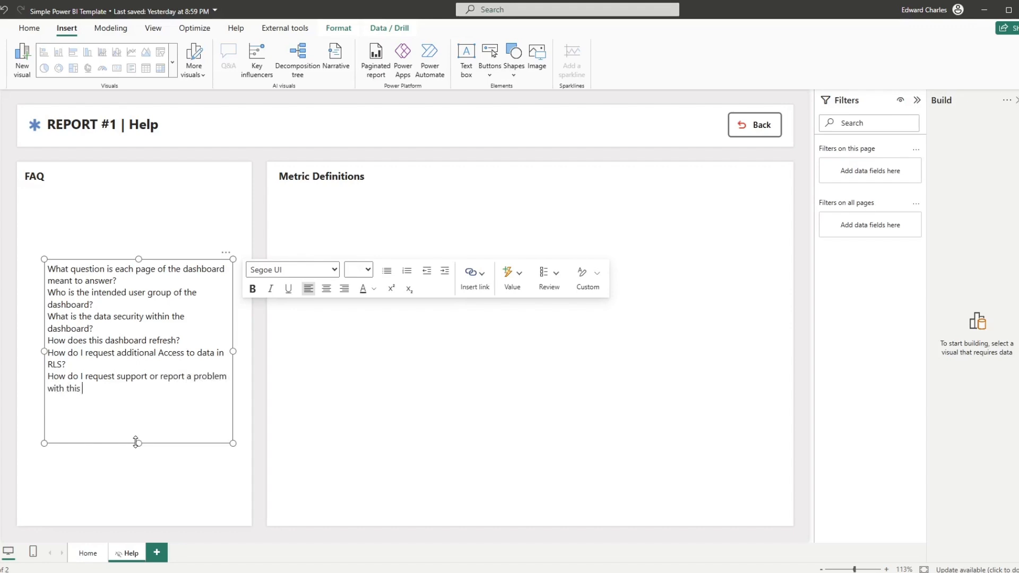
{"action": "type", "text": "dashbo"}
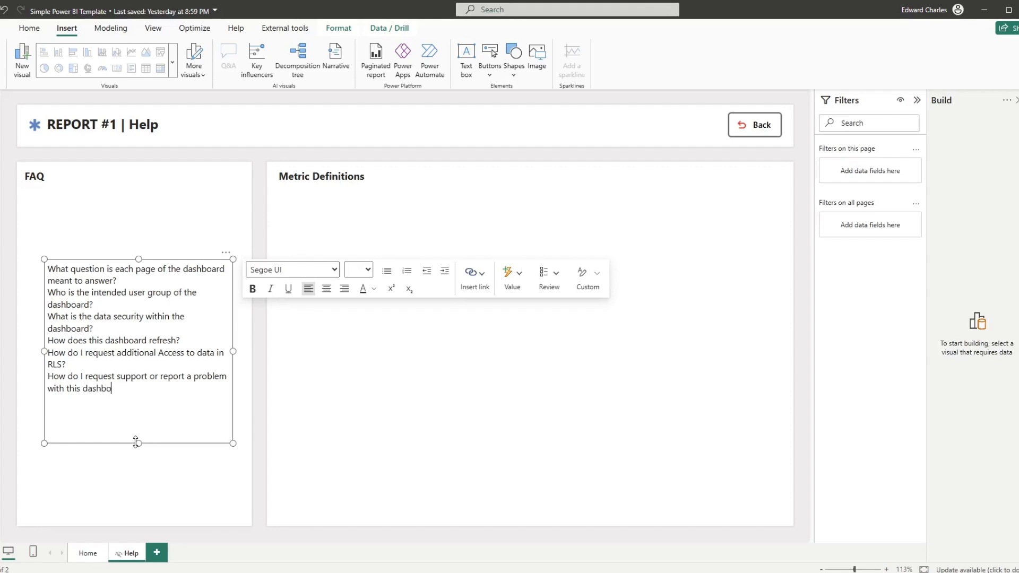
{"action": "type", "text": "ard?"}
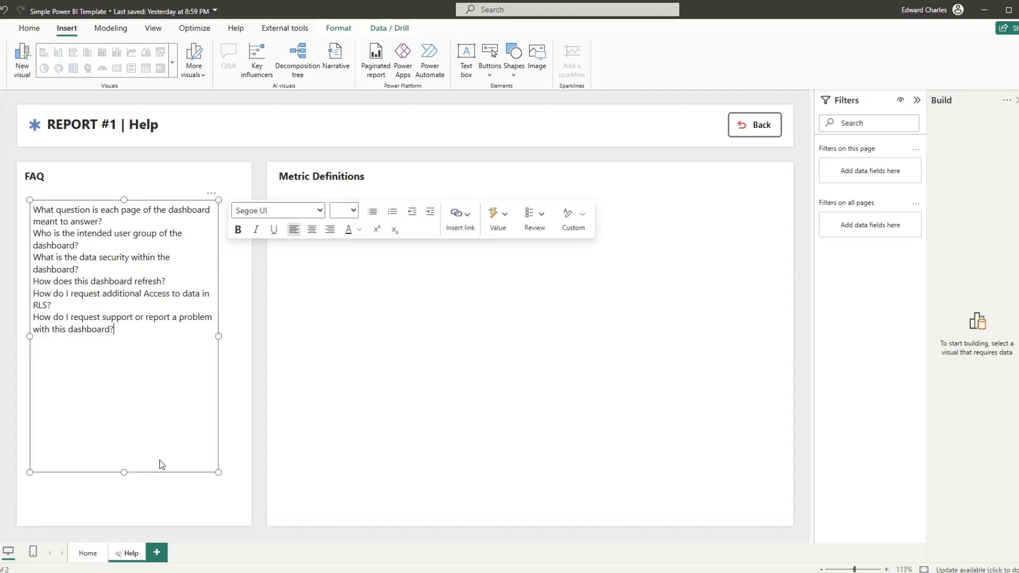
{"action": "left_click", "coordinate": [458, 239]}
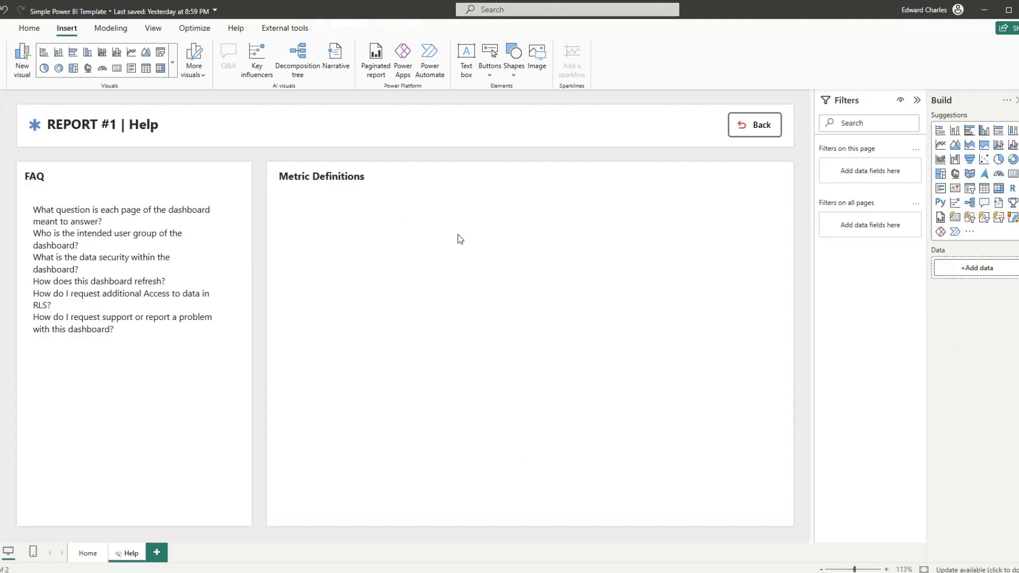
{"action": "mouse_move", "coordinate": [763, 232]}
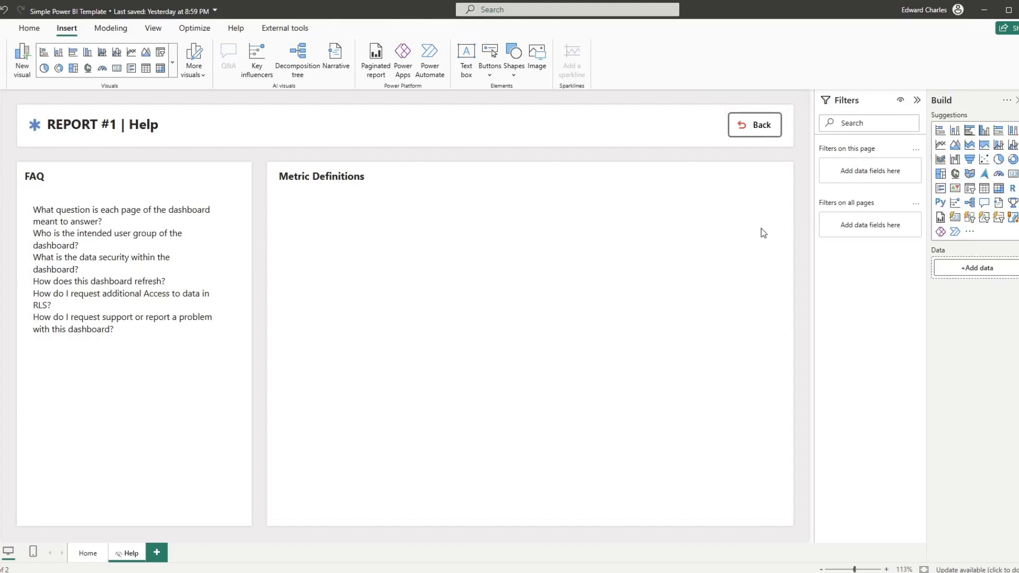
{"action": "mouse_move", "coordinate": [984, 188]}
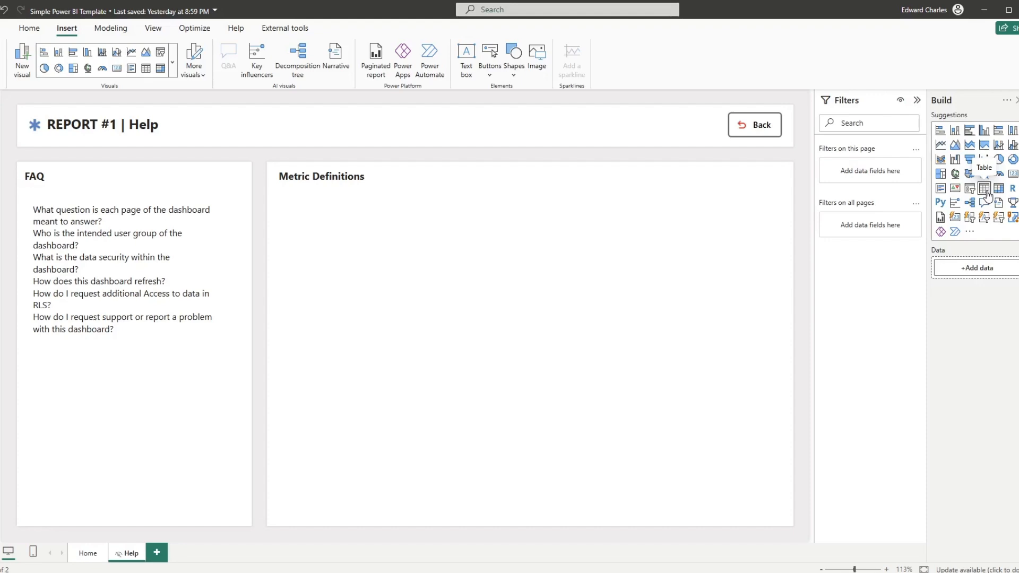
{"action": "mouse_move", "coordinate": [375, 203]}
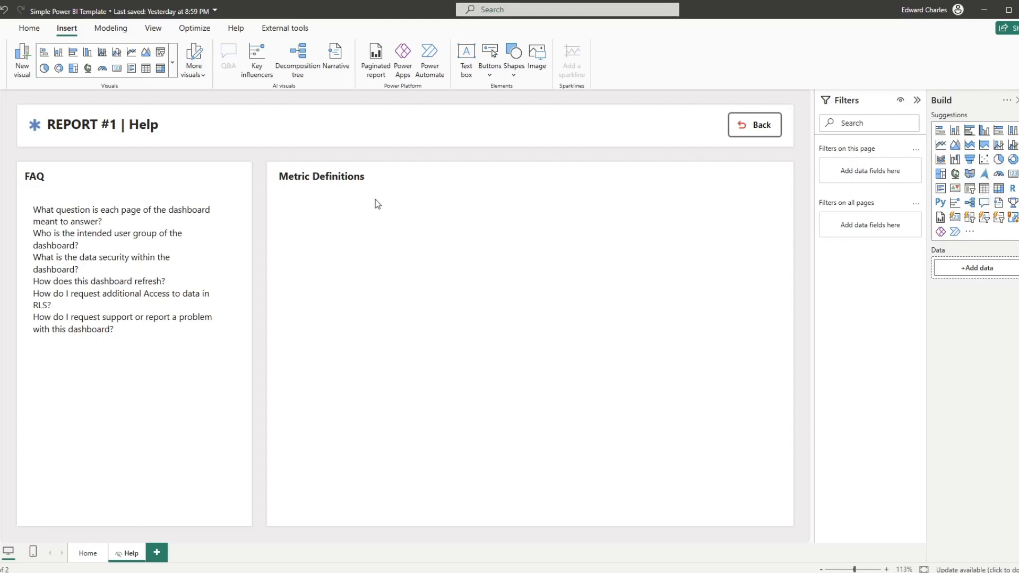
{"action": "left_click", "coordinate": [124, 269]}
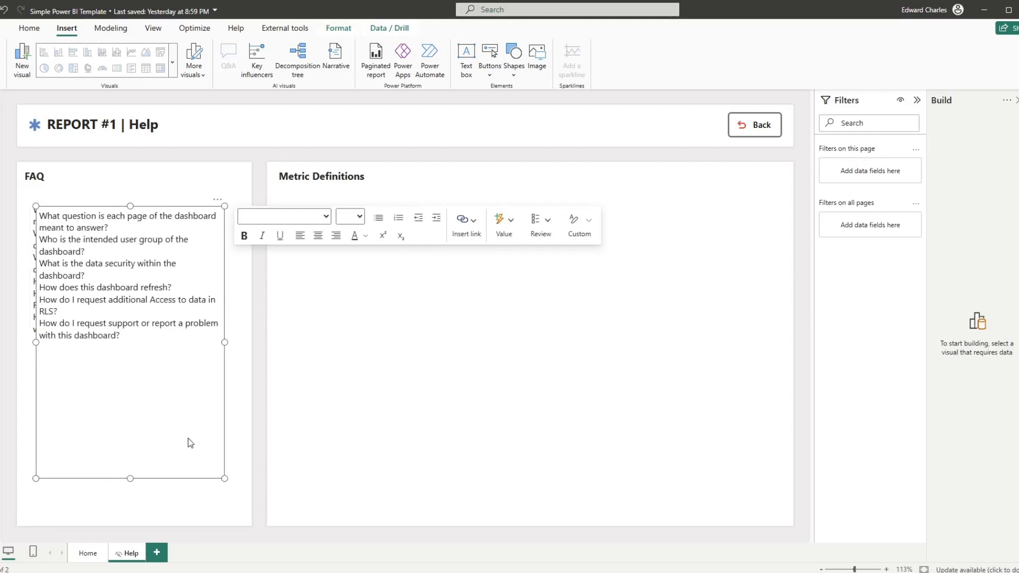
Replace the copied FAQ box's text in Metric Definitions with 'Revenue:' and finish editing
{"action": "left_click", "coordinate": [130, 335]}
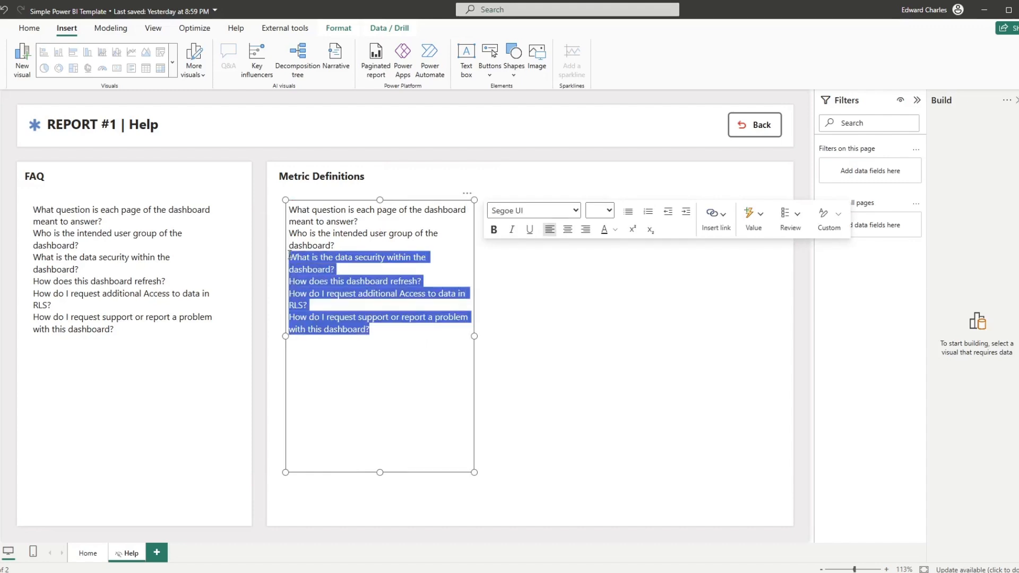
{"action": "key", "text": "delete"}
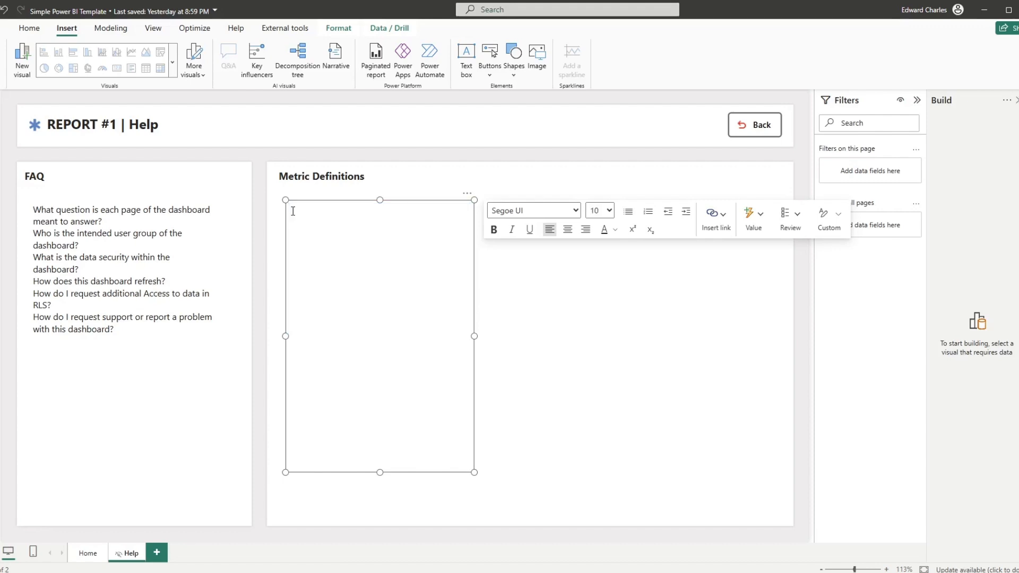
{"action": "type", "text": "Revenue"}
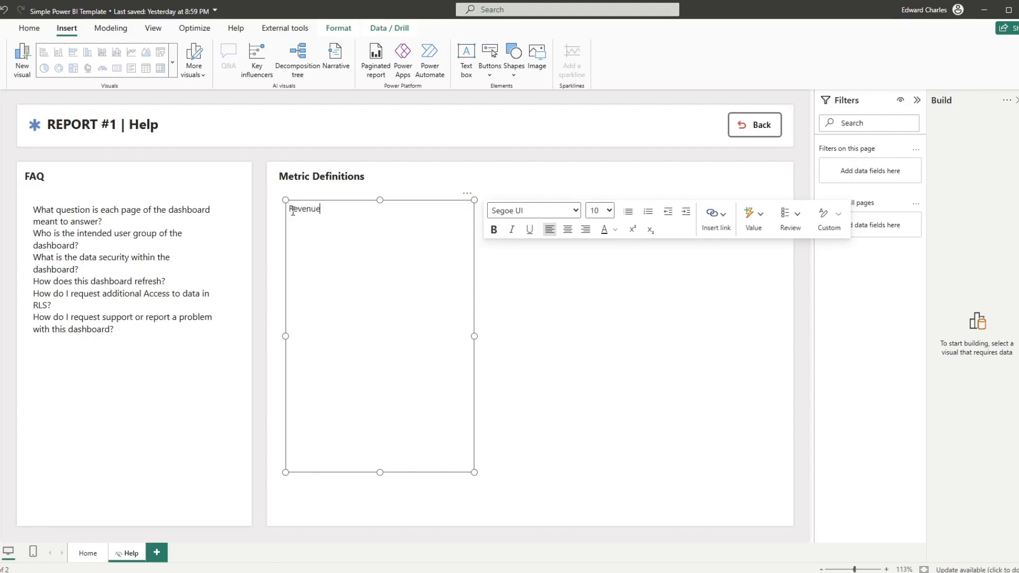
{"action": "type", "text": ":"}
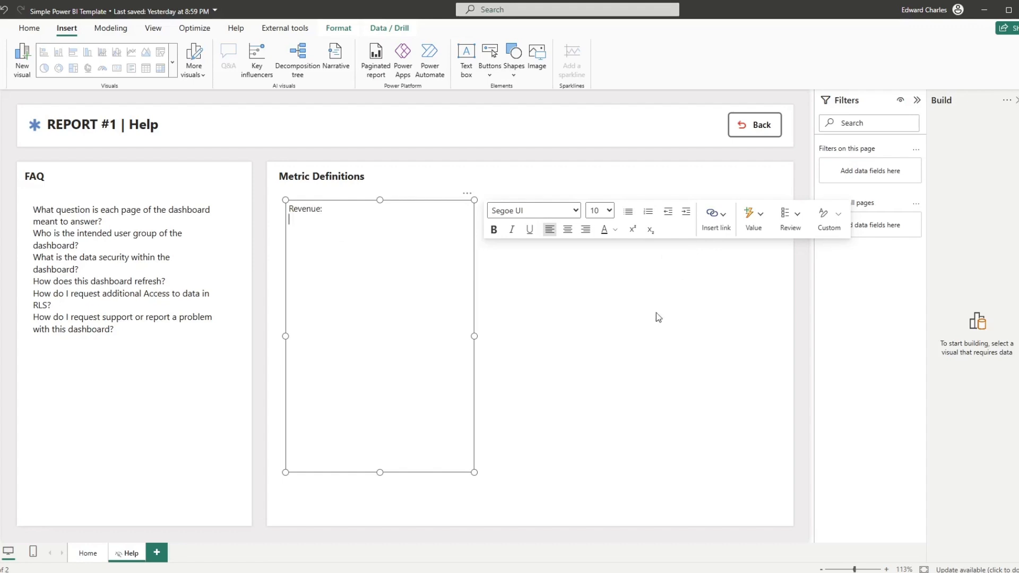
{"action": "left_click", "coordinate": [622, 287]}
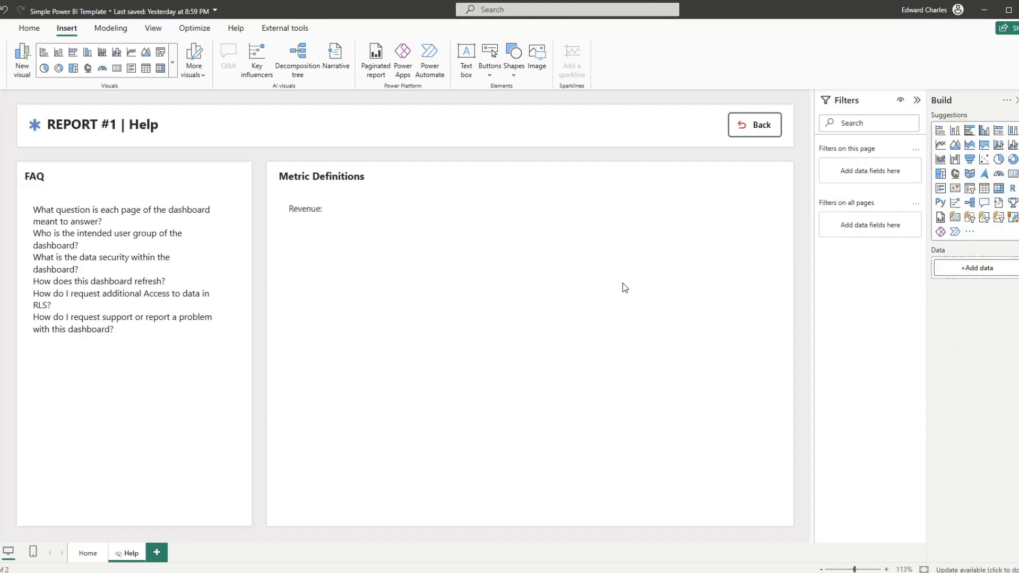